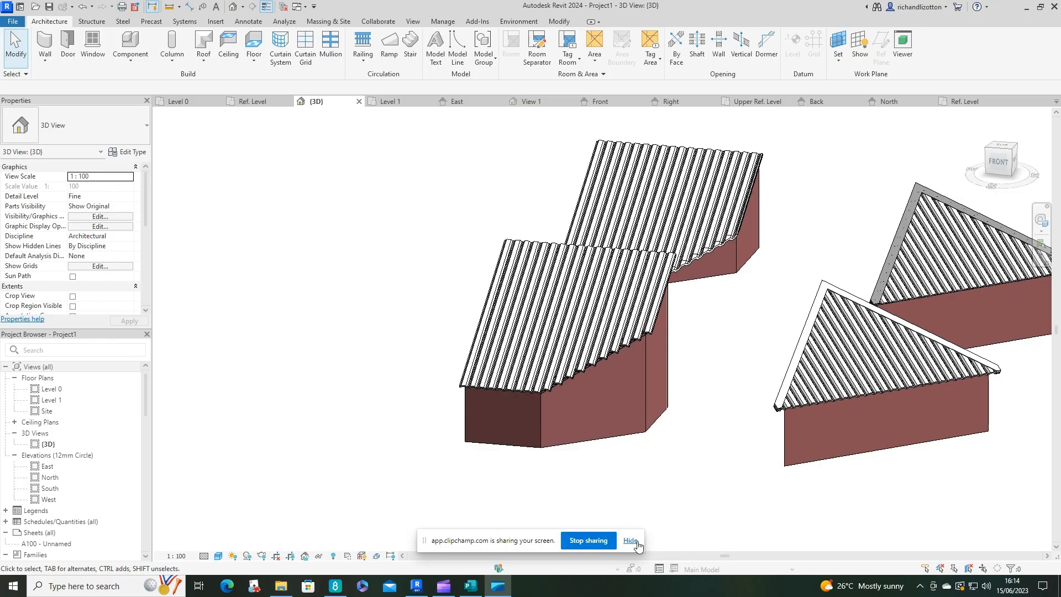
# Select and inspect the lower corrugated roof and its metal sheets.
pyautogui.click(630, 541)
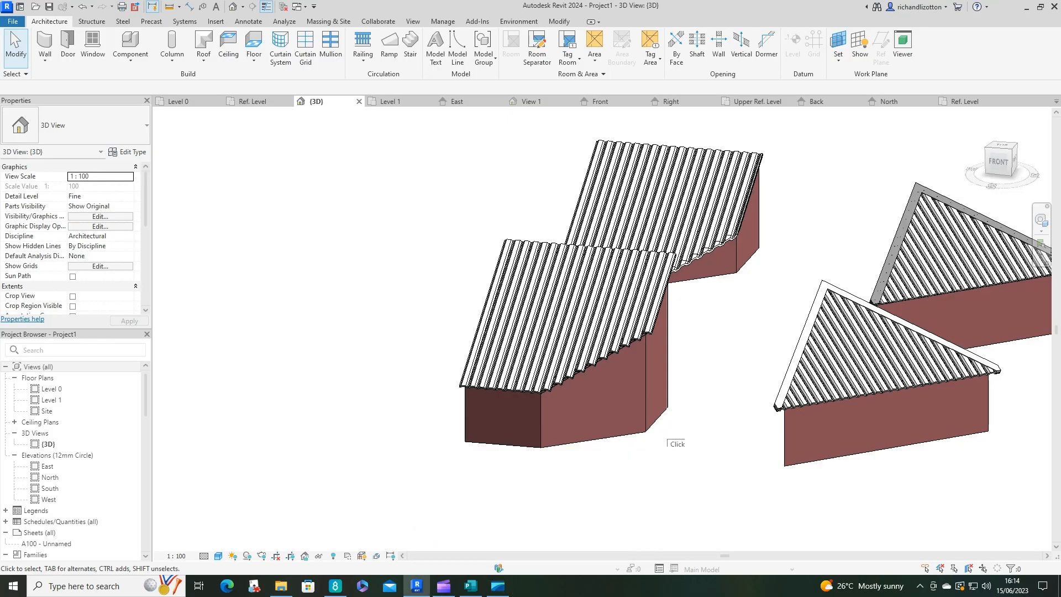
pyautogui.moveTo(721, 315)
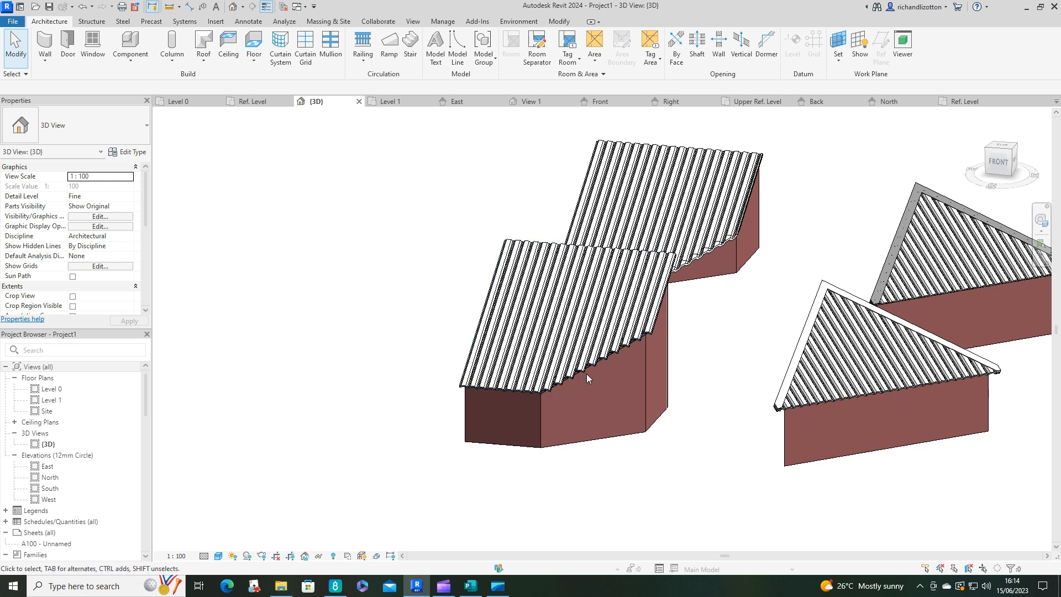
pyautogui.moveTo(701, 322)
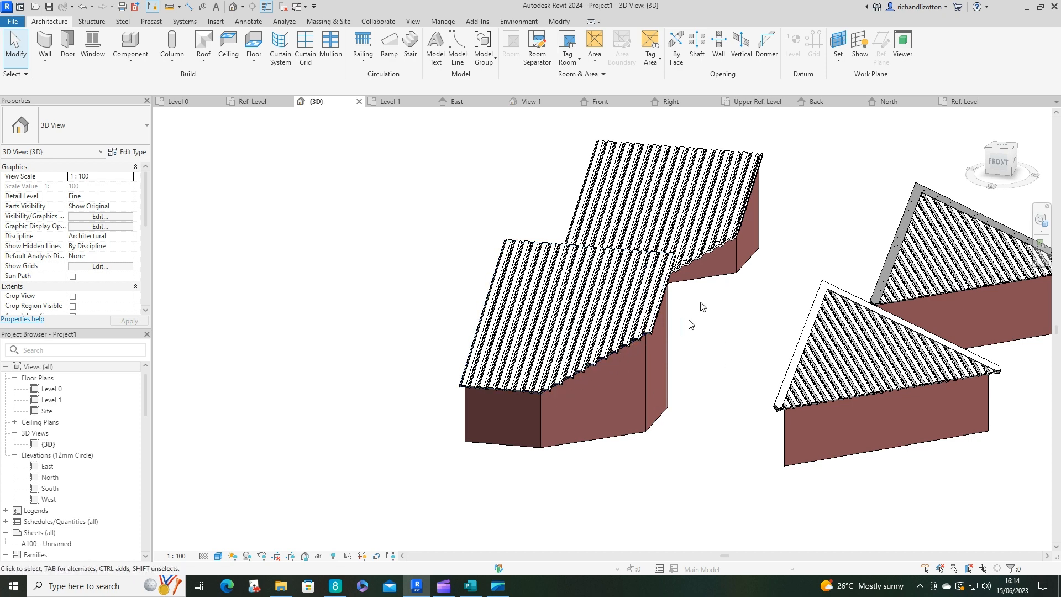
pyautogui.moveTo(695, 258)
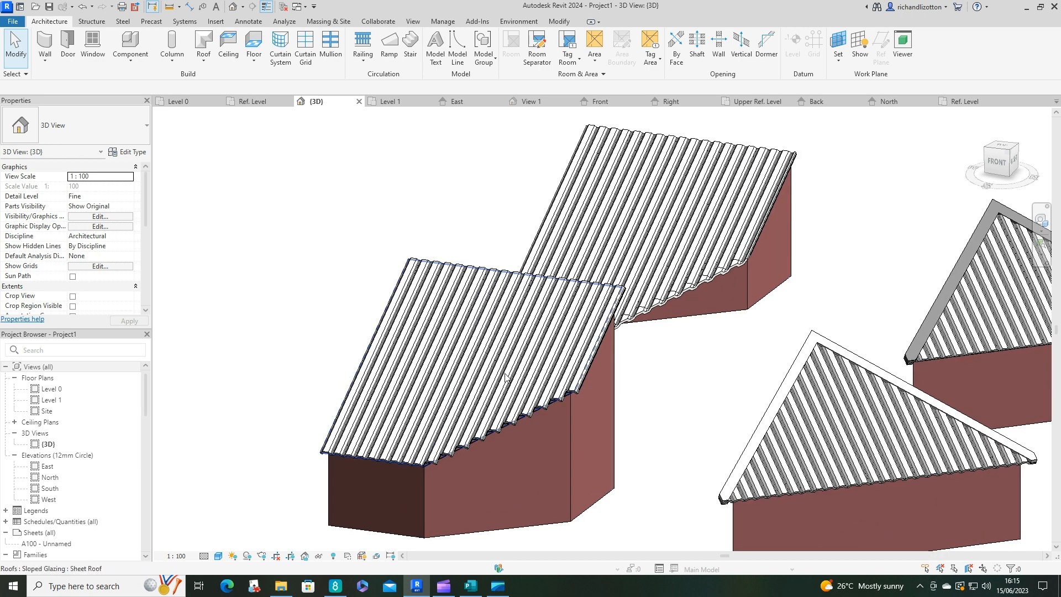
pyautogui.moveTo(440, 337)
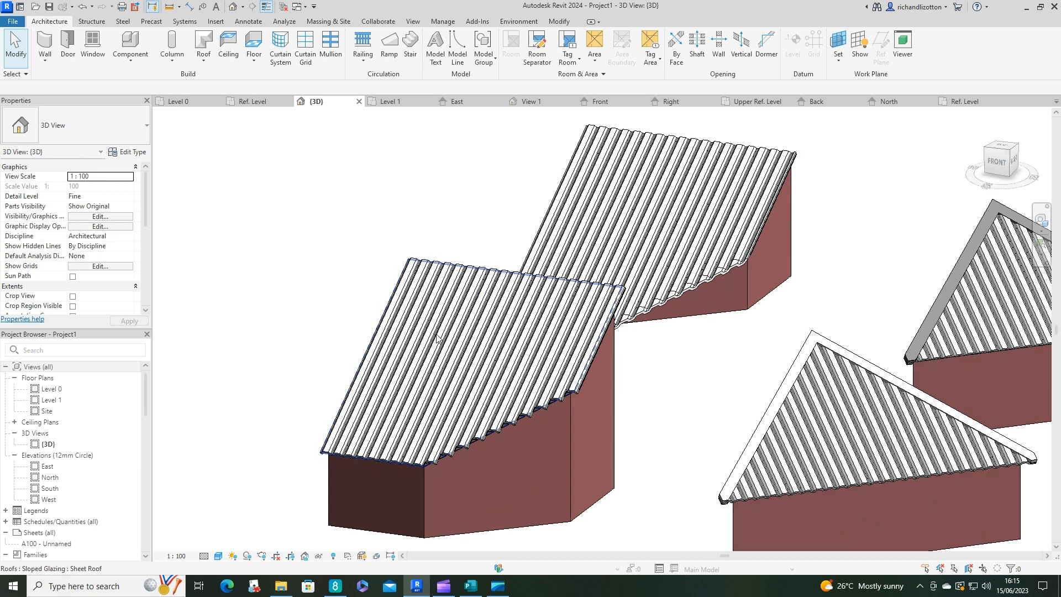
pyautogui.click(482, 335)
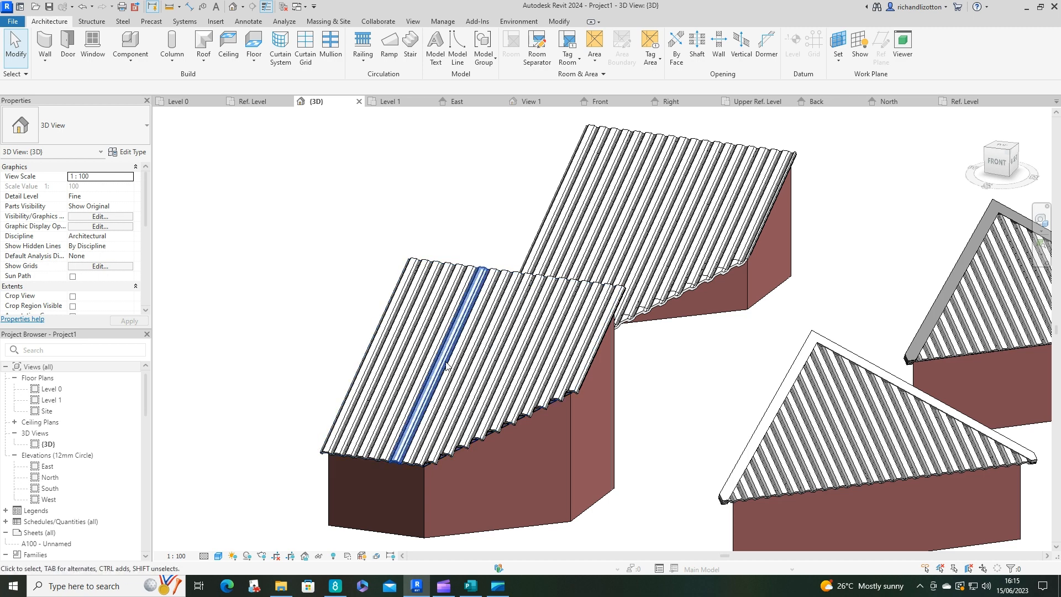
pyautogui.click(656, 378)
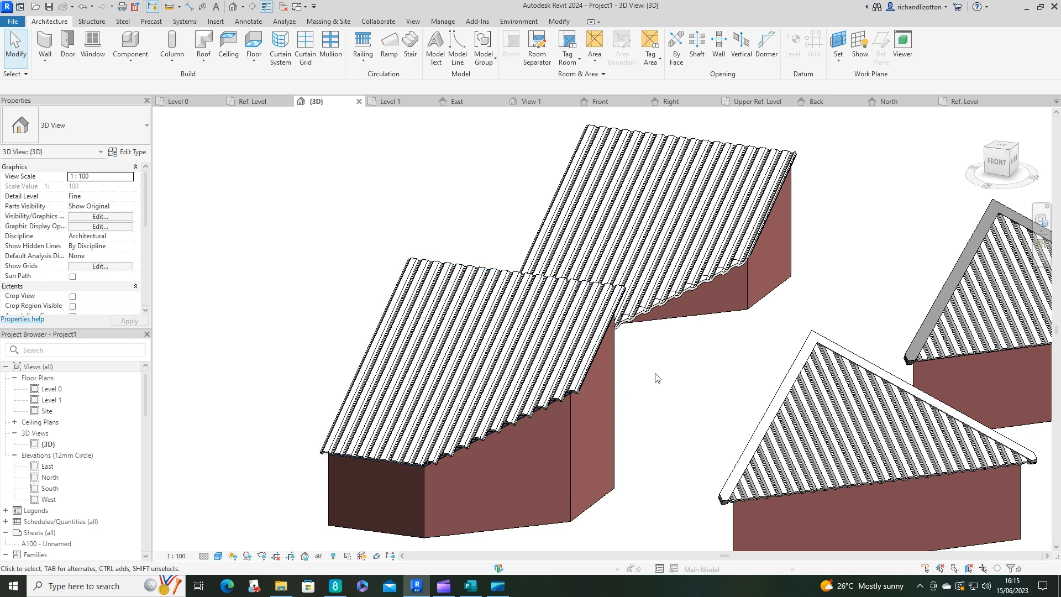
pyautogui.moveTo(628, 392)
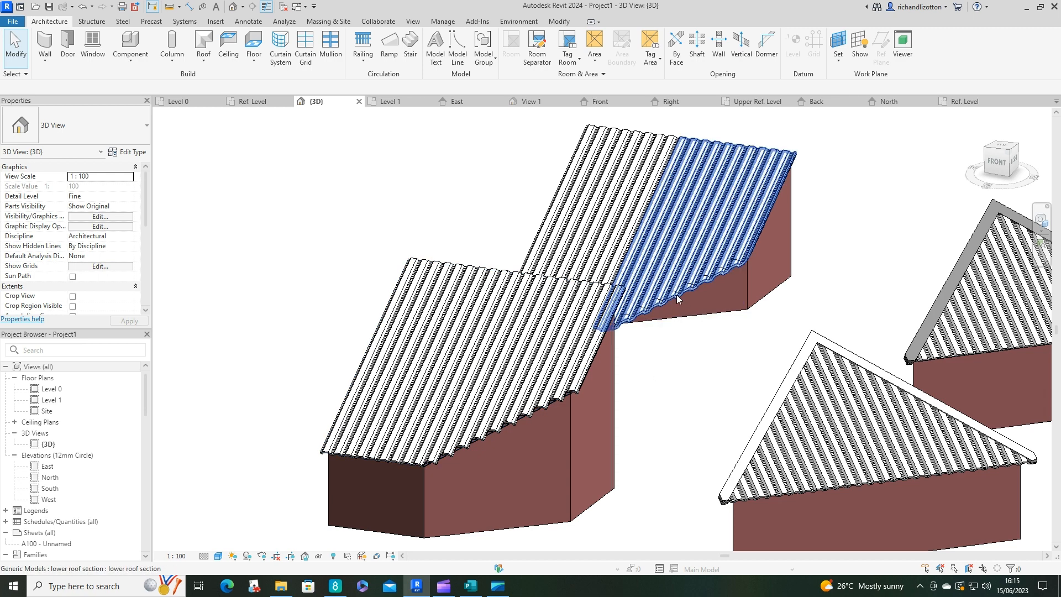
pyautogui.click(681, 299)
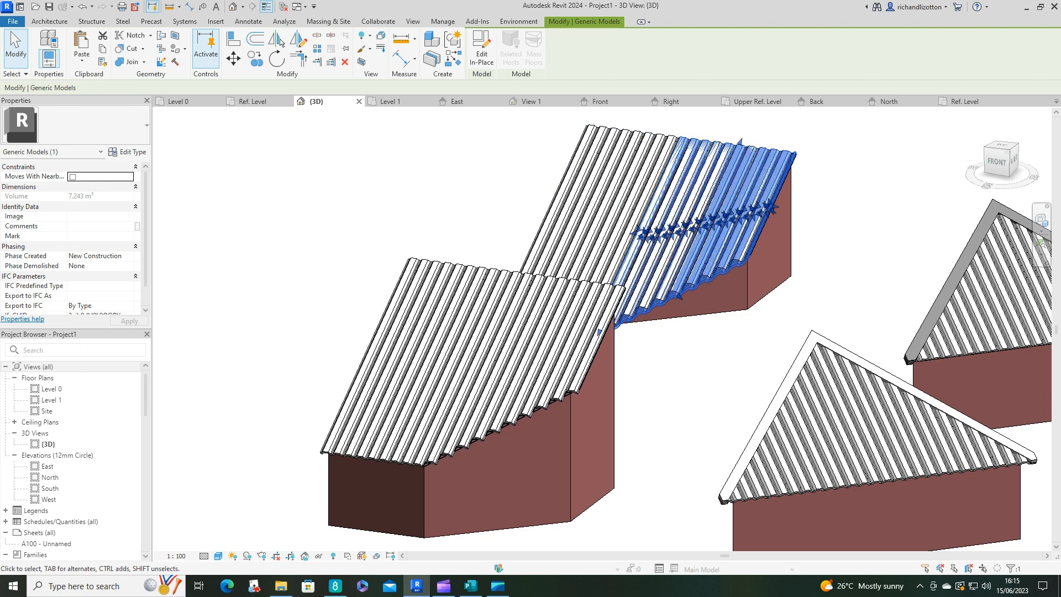
pyautogui.click(676, 369)
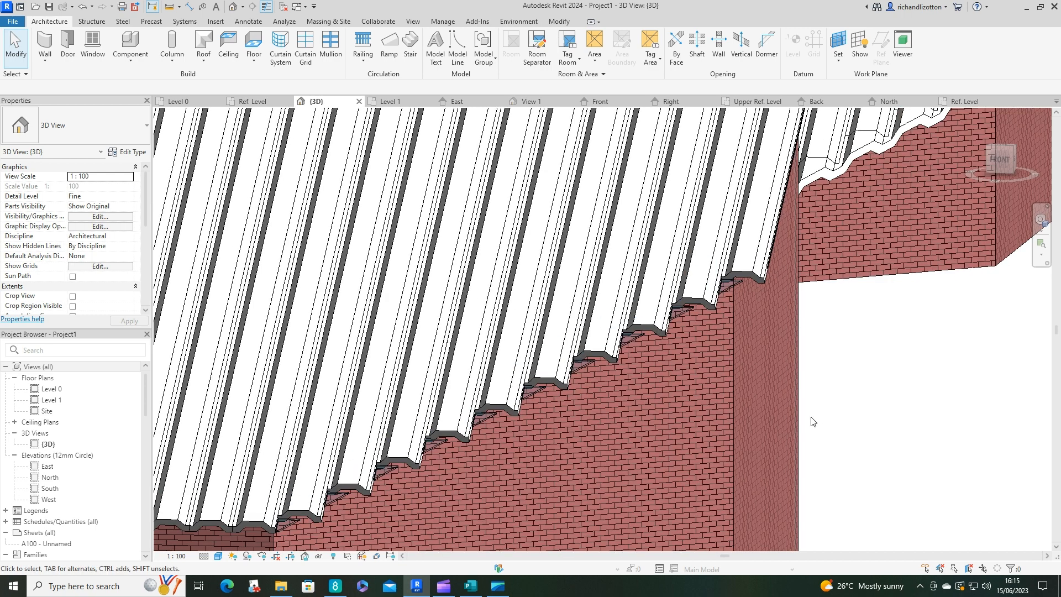
# Set the work plane by picking the side face of the Metal Sheet mullion.
pyautogui.click(837, 44)
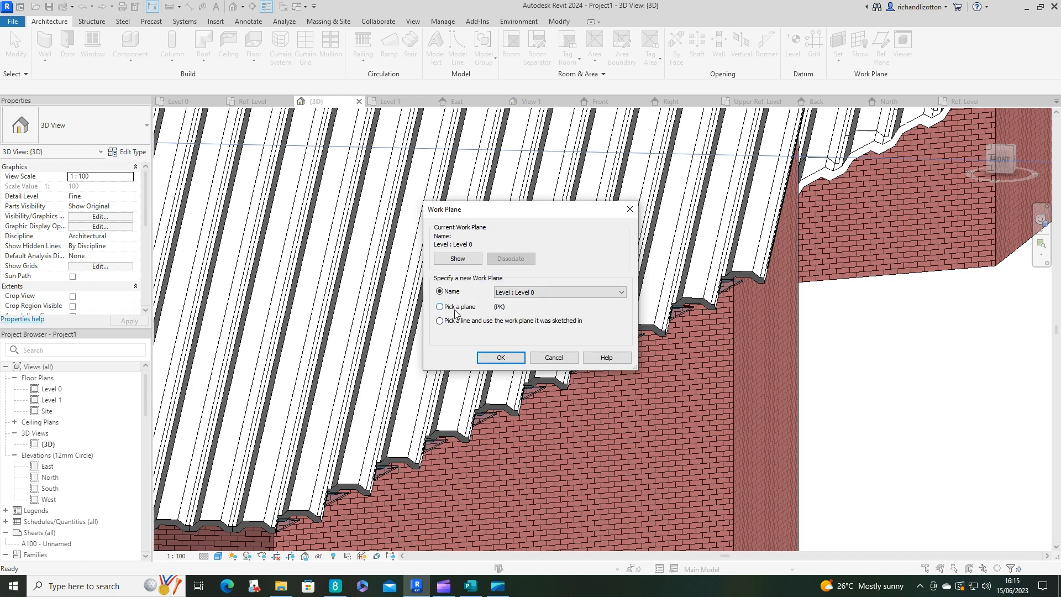
pyautogui.click(500, 357)
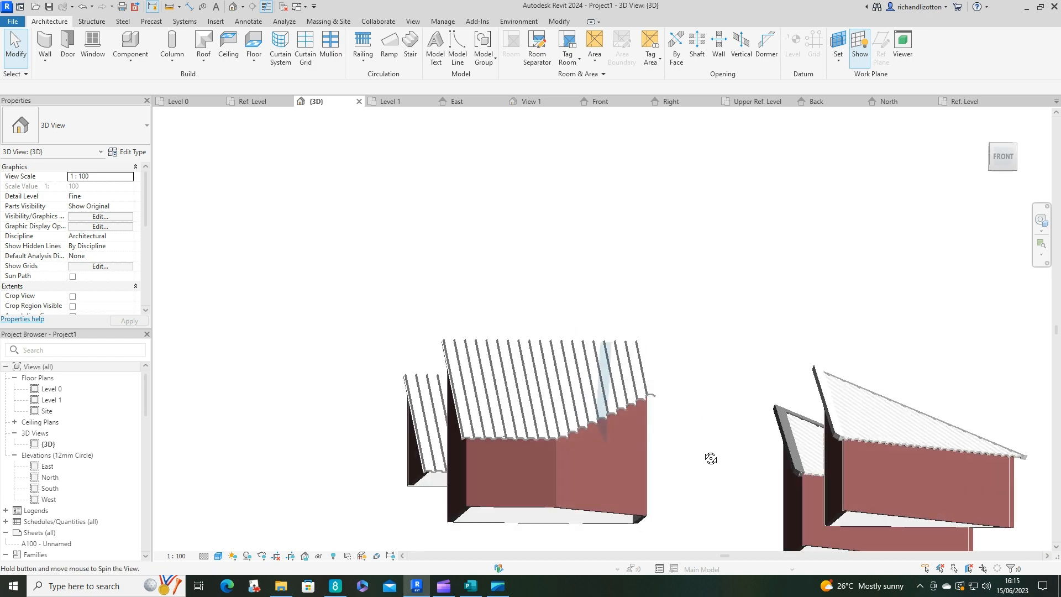
pyautogui.moveTo(710, 458); pyautogui.dragTo(606, 419)
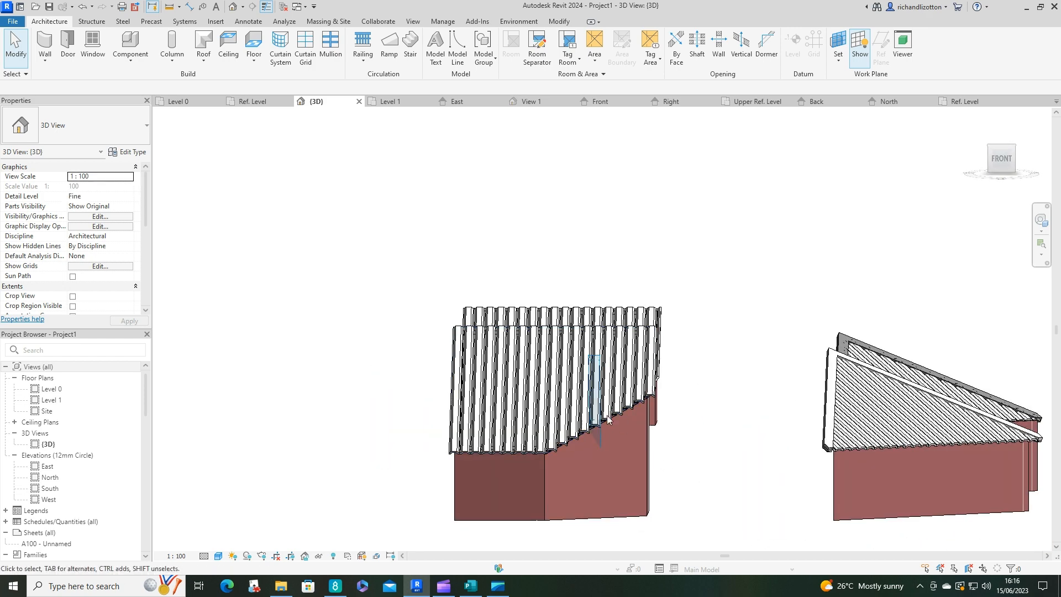
pyautogui.click(595, 411)
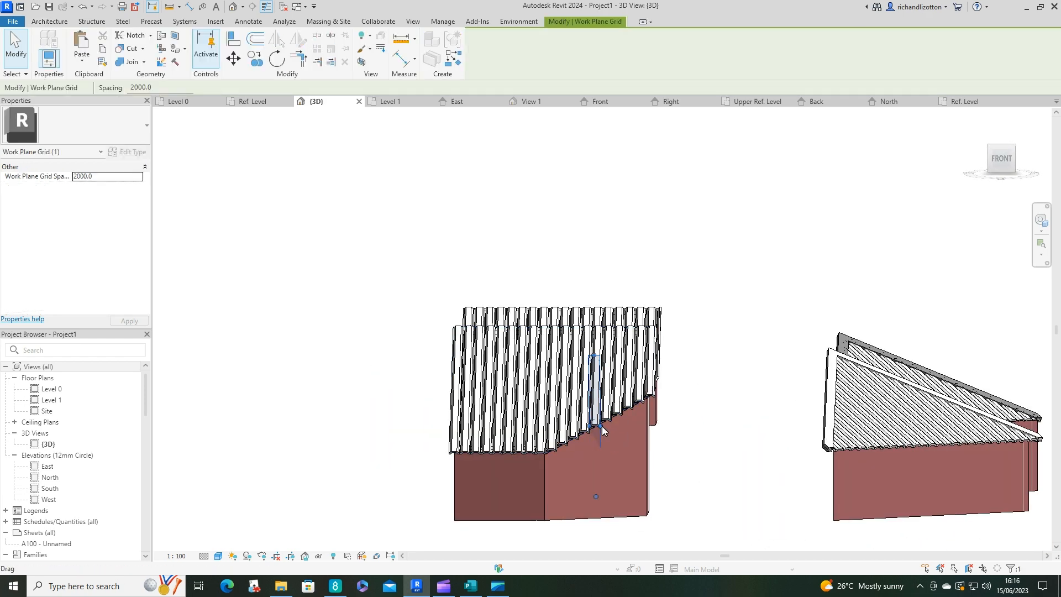
pyautogui.moveTo(601, 431)
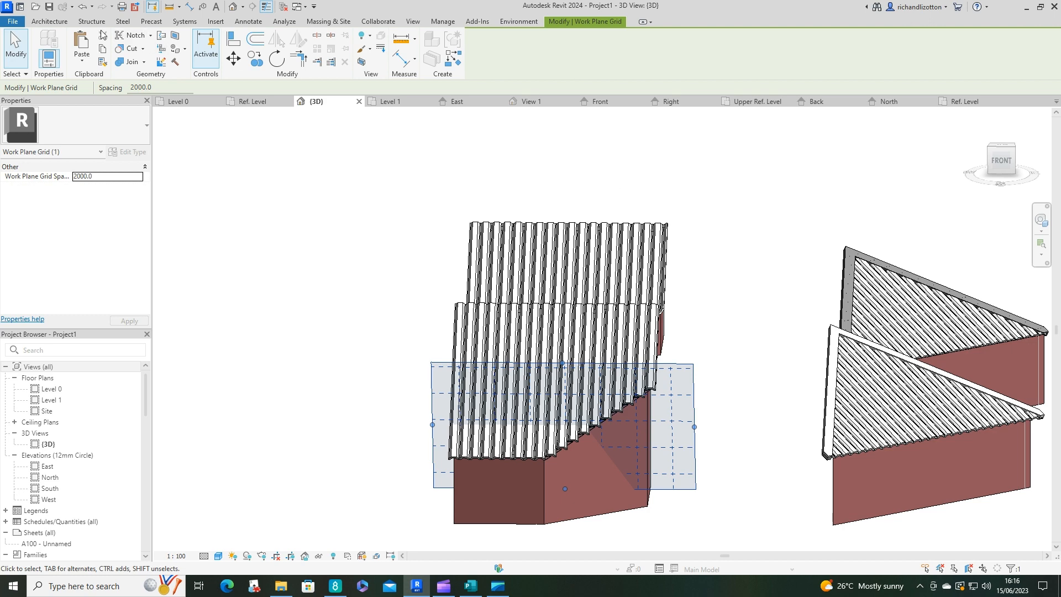
pyautogui.click(50, 19)
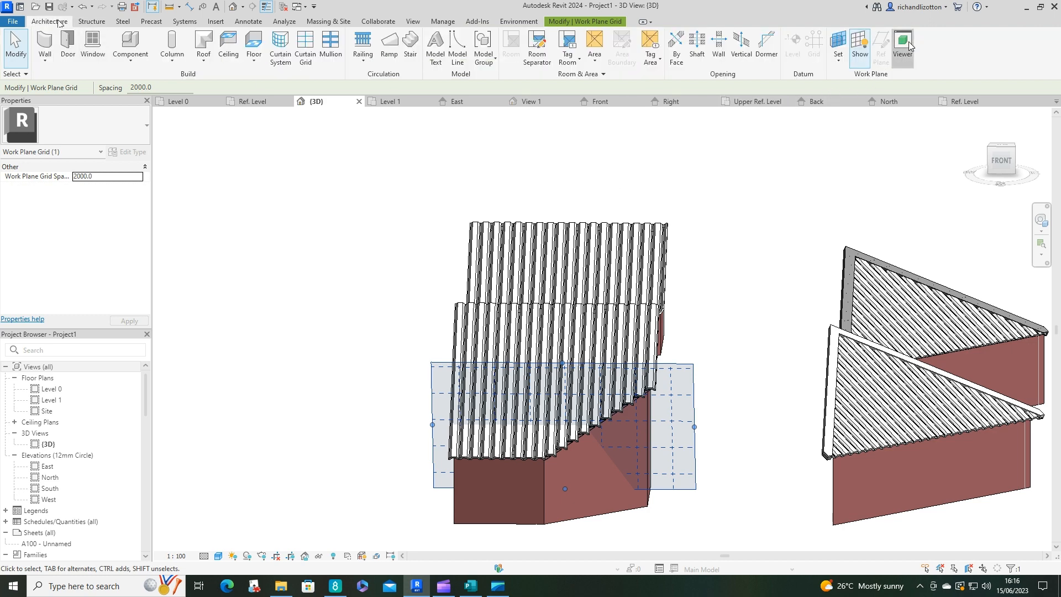
# Open the Work Plane Viewer and create an in-place Generic Models component named 'Lower roof'.
pyautogui.click(903, 42)
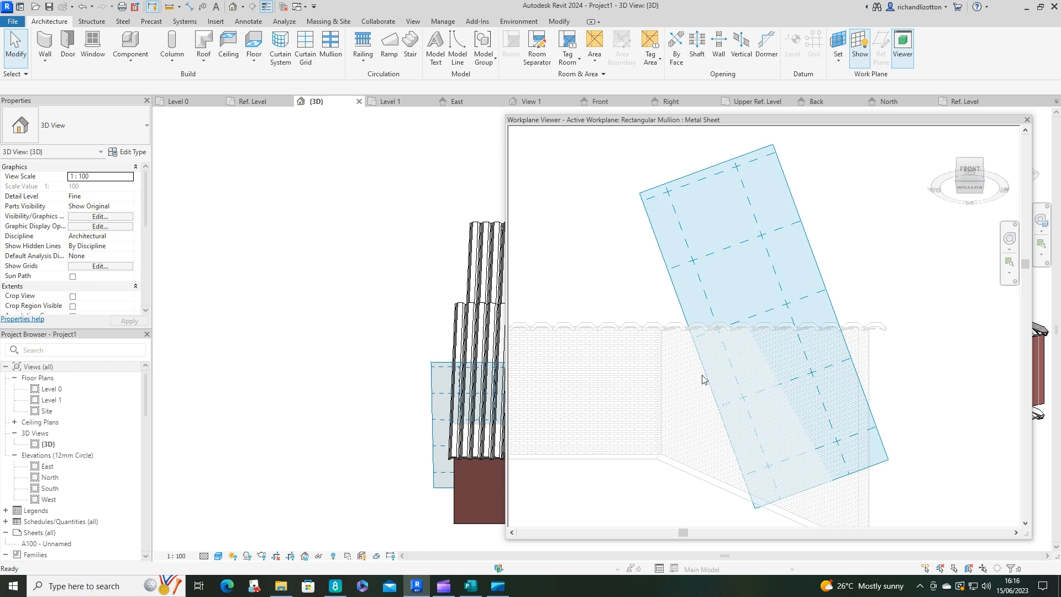
pyautogui.moveTo(800, 328)
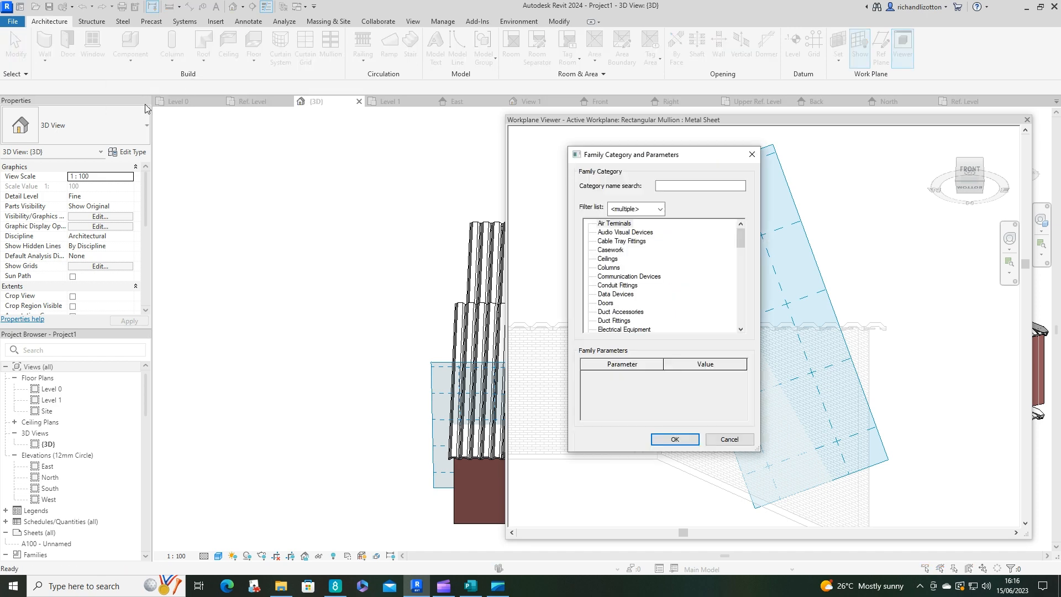
pyautogui.scroll(-3)
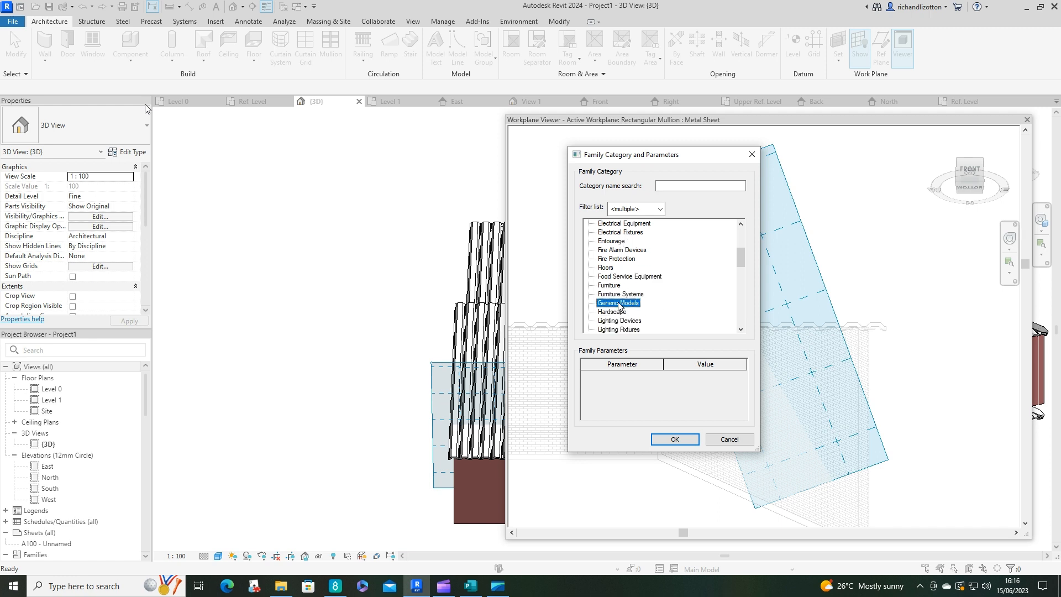
pyautogui.click(674, 440)
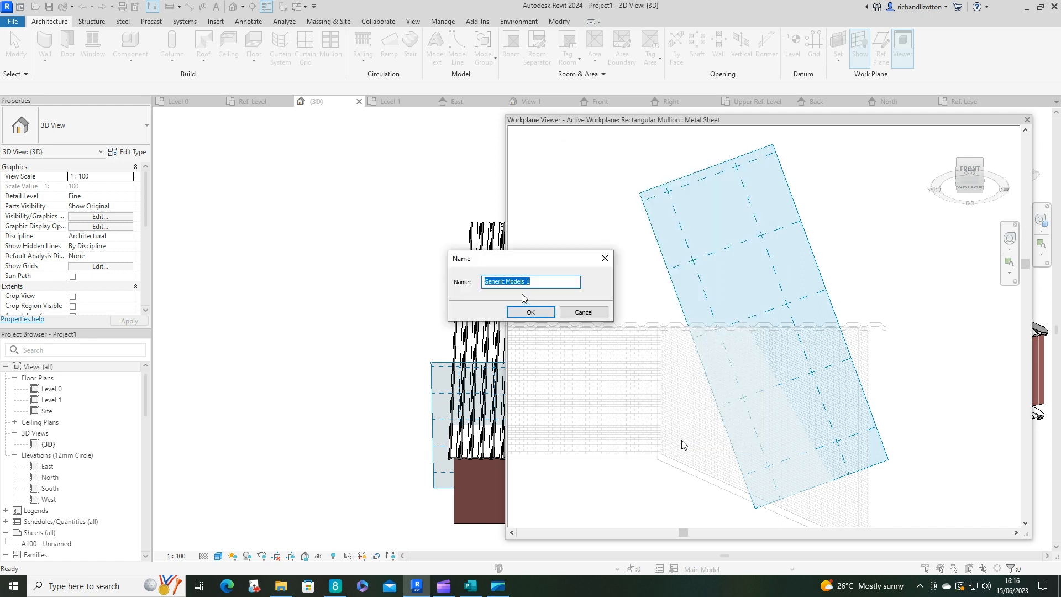
pyautogui.write('LOwe')
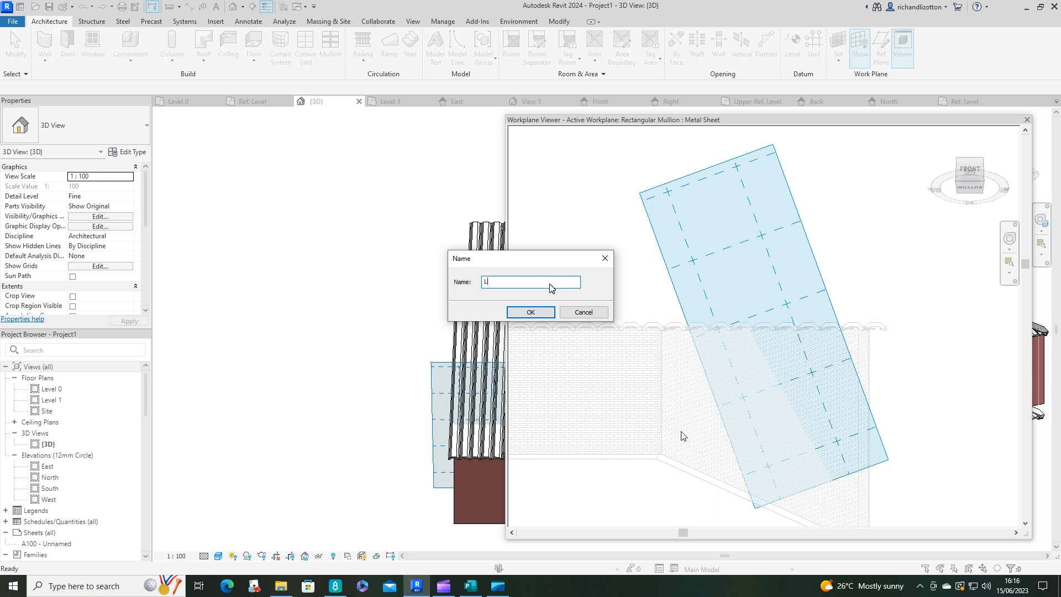
pyautogui.write('ower')
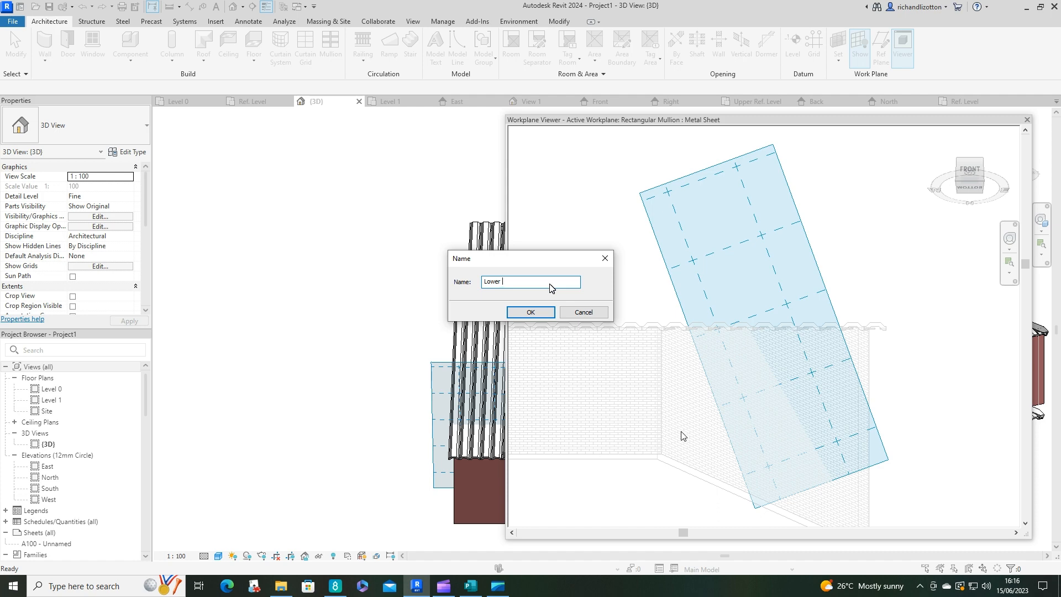
pyautogui.write('roof')
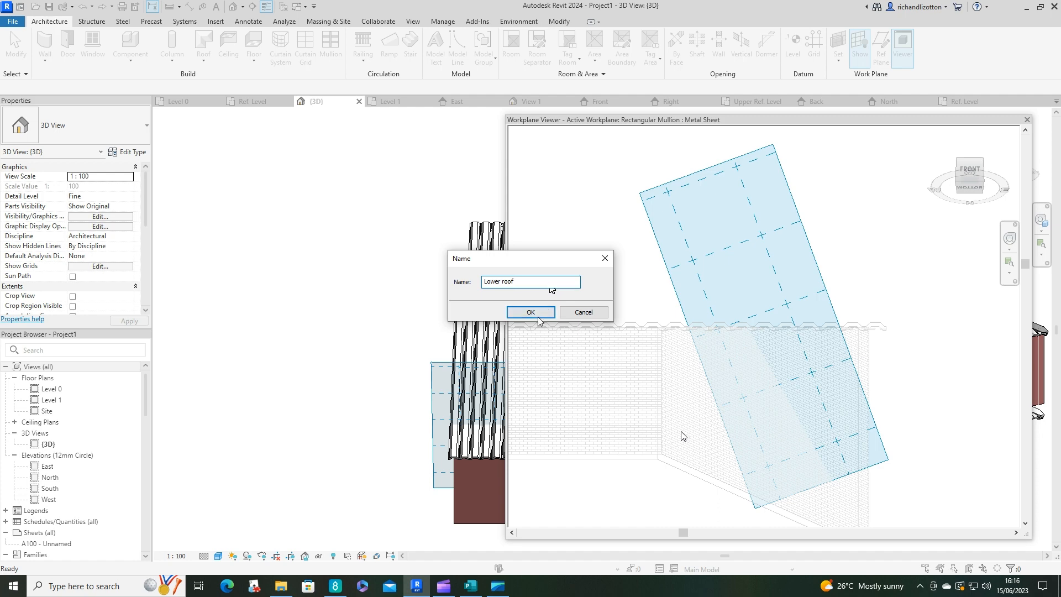
pyautogui.click(530, 311)
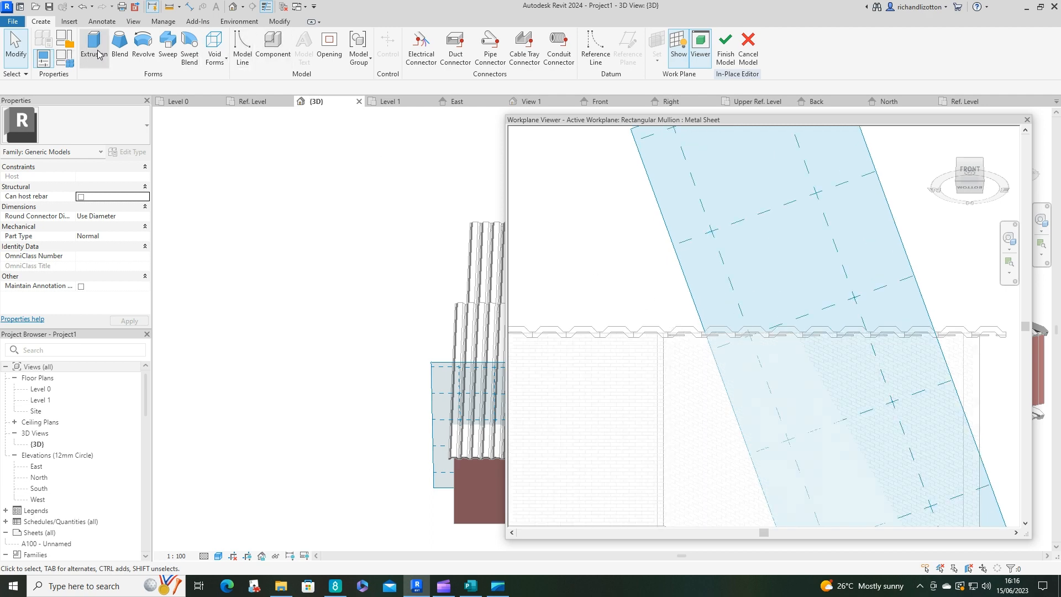
# Start an extrusion in the Lower roof family and trim a sketch line into a corner.
pyautogui.click(92, 44)
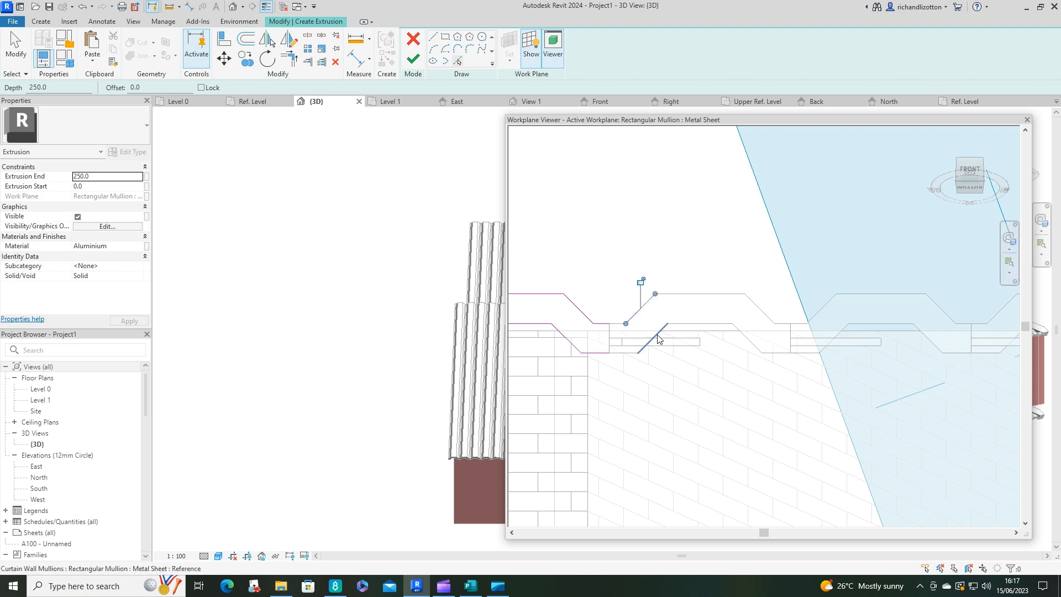
pyautogui.click(284, 70)
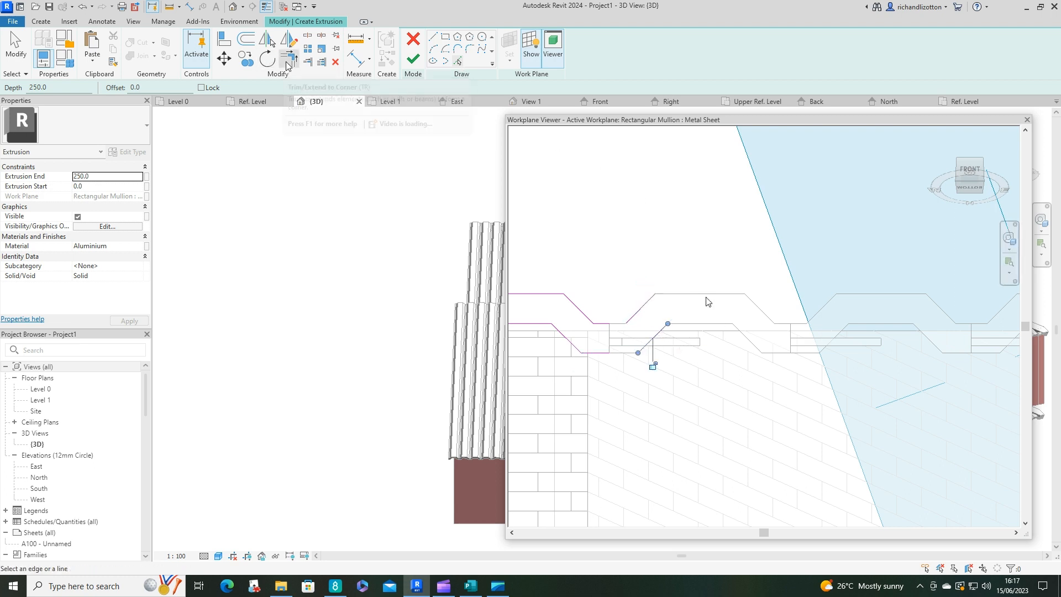
pyautogui.click(644, 314)
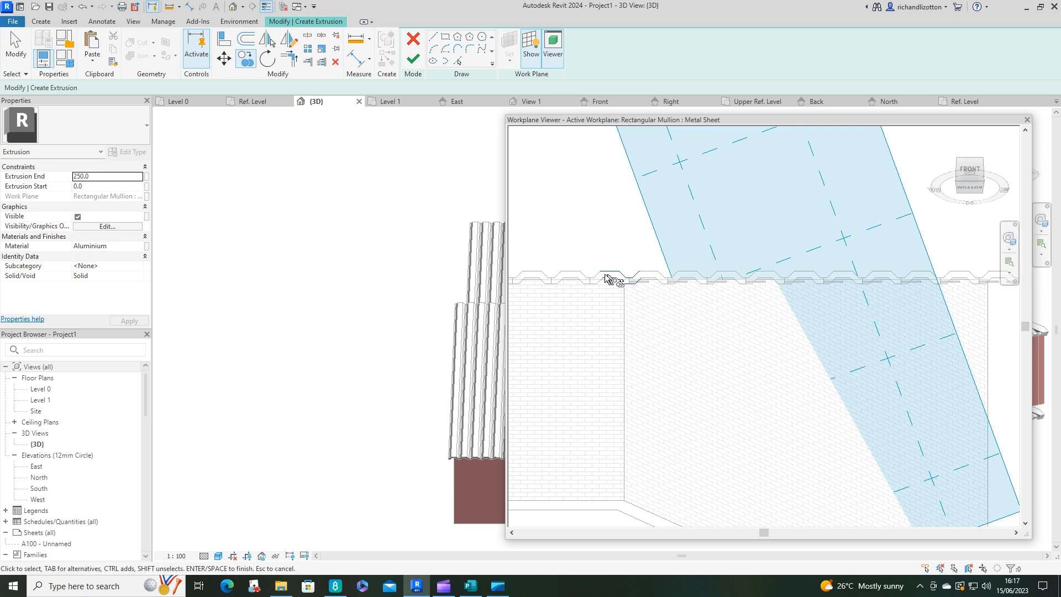
pyautogui.moveTo(607, 275)
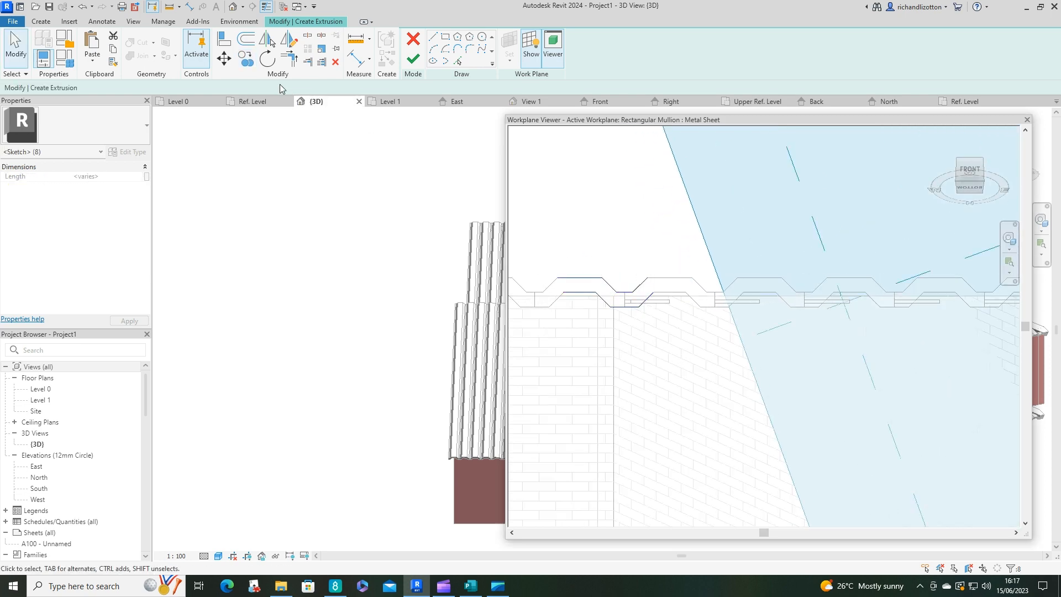
# Trace the corrugated sheet's wavy edge with chained sketch lines in the Work Plane Viewer.
pyautogui.click(558, 278)
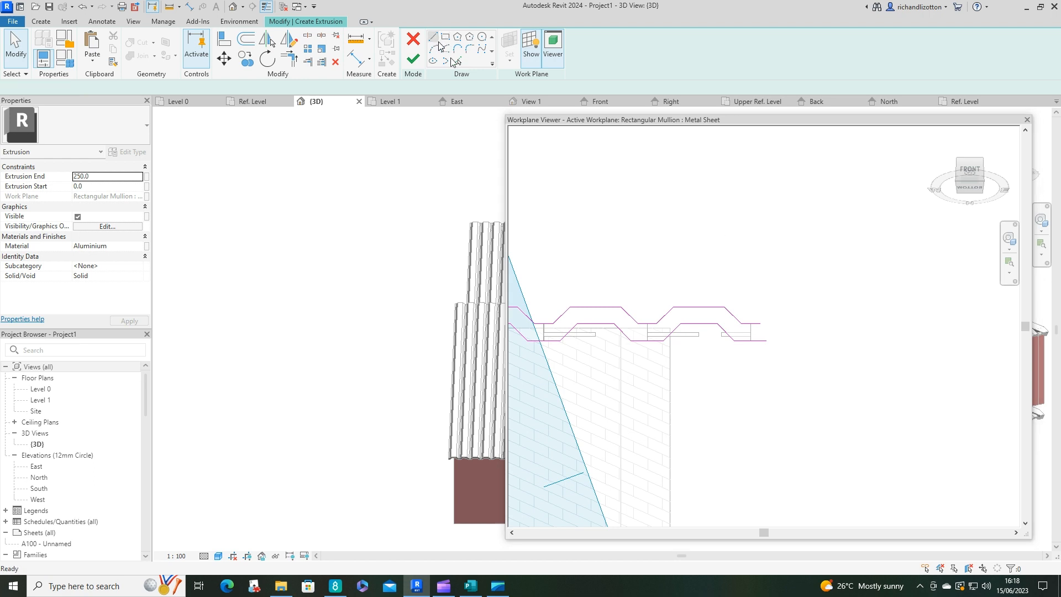
pyautogui.click(432, 37)
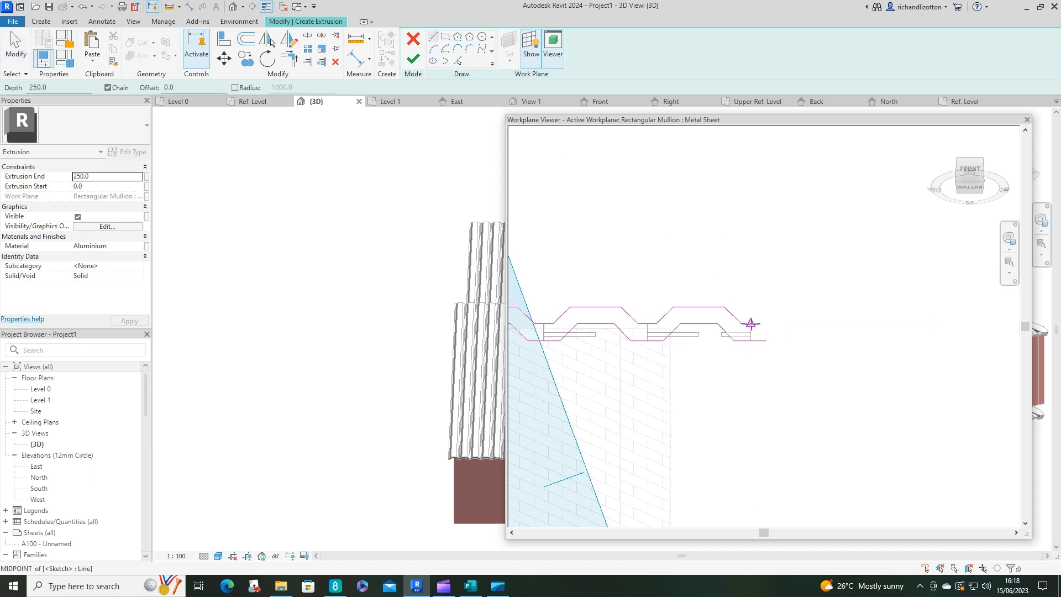
pyautogui.click(668, 335)
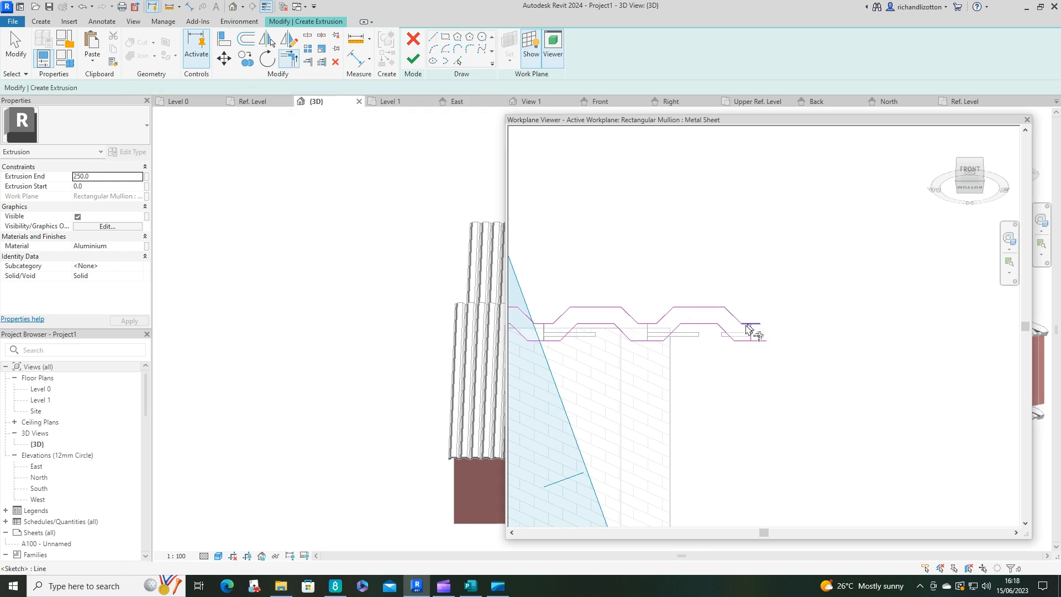
pyautogui.click(752, 335)
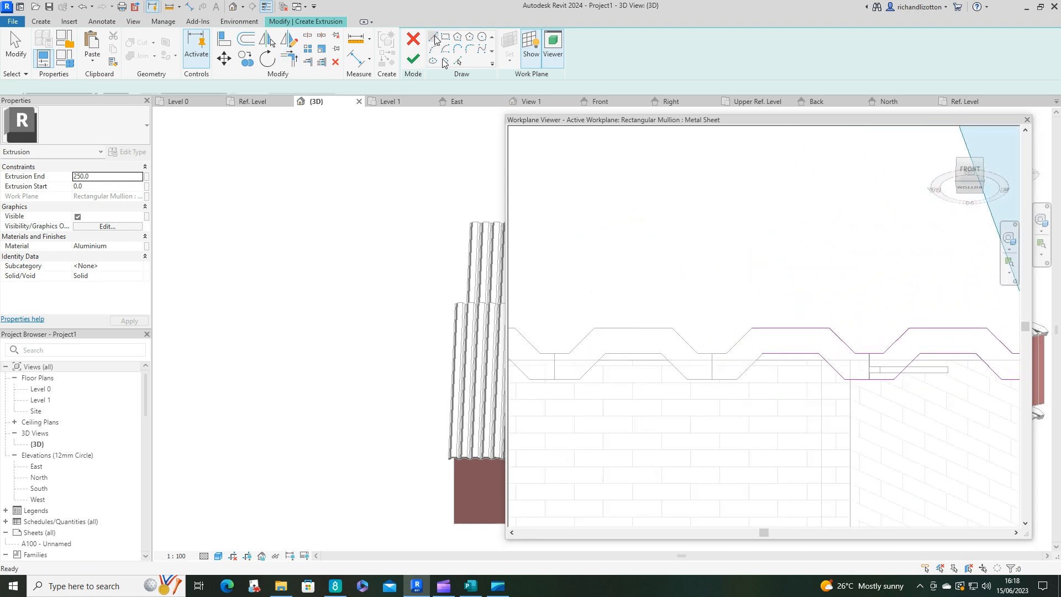
pyautogui.click(440, 36)
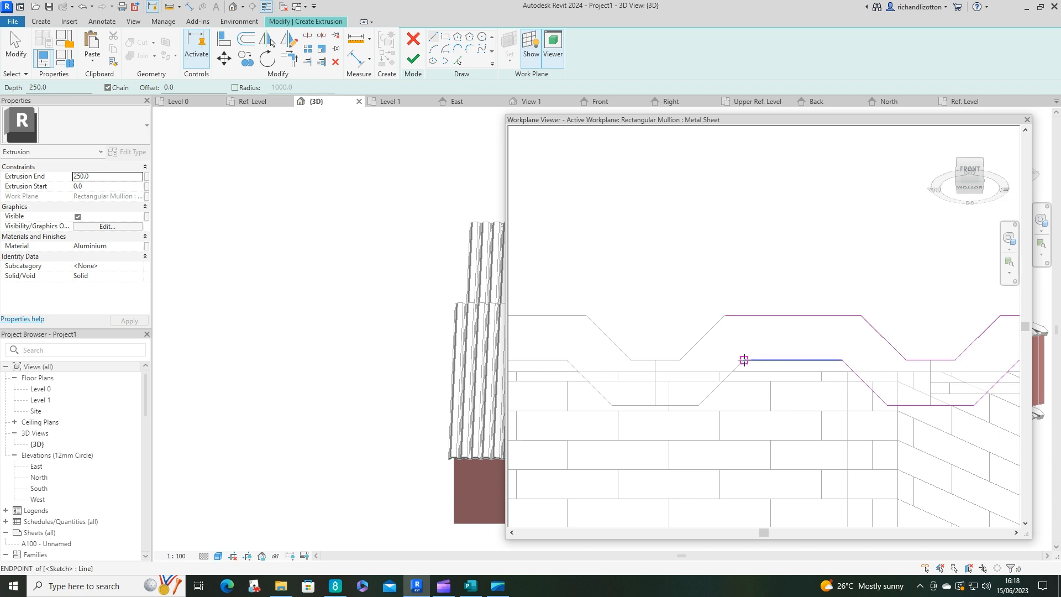
pyautogui.click(743, 360)
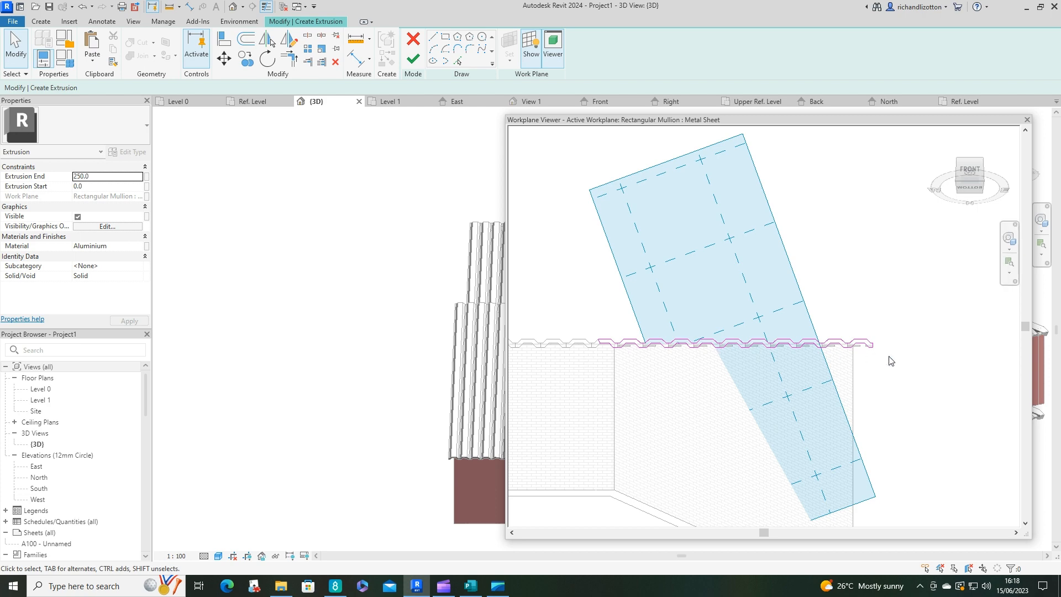
pyautogui.moveTo(587, 346)
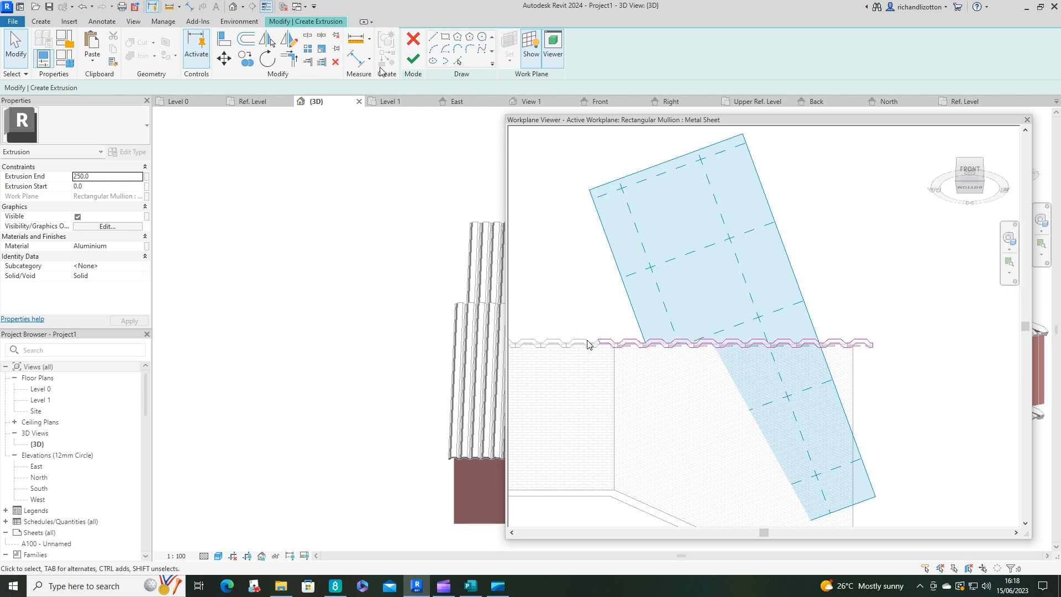
pyautogui.moveTo(412, 58)
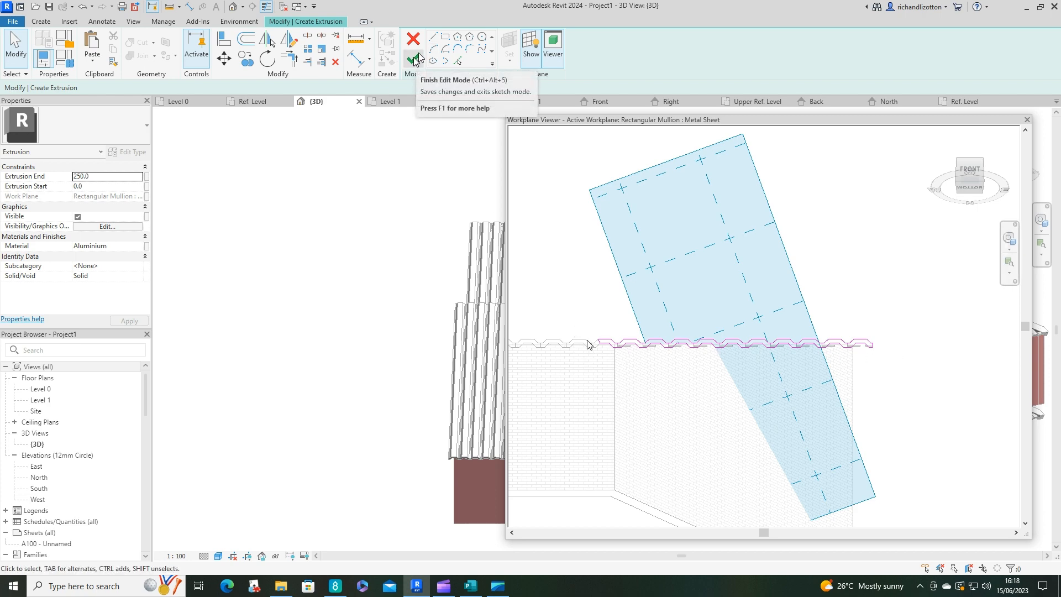
pyautogui.moveTo(277, 140)
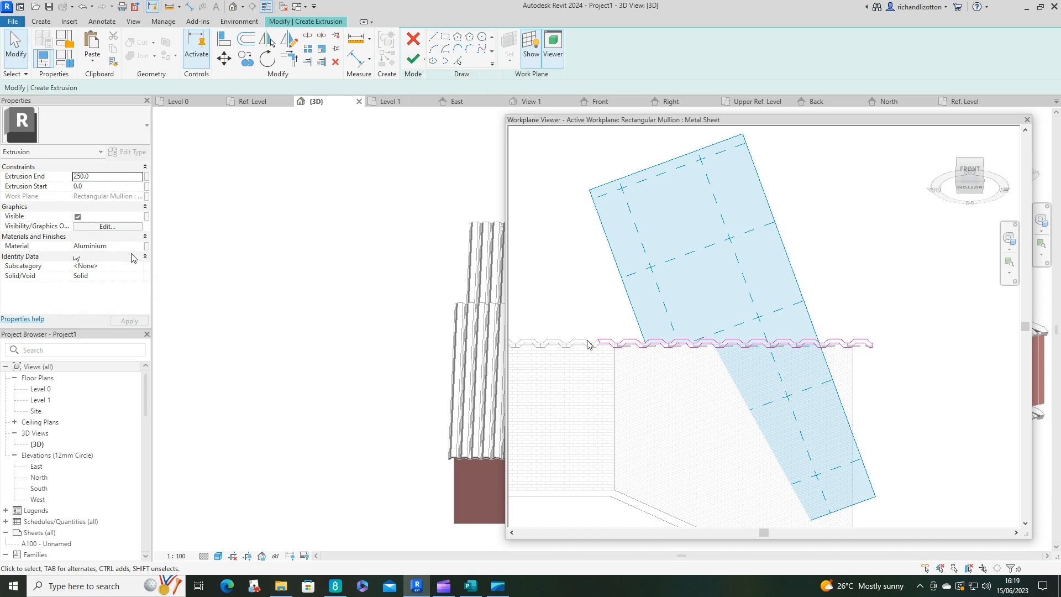
pyautogui.moveTo(143, 251)
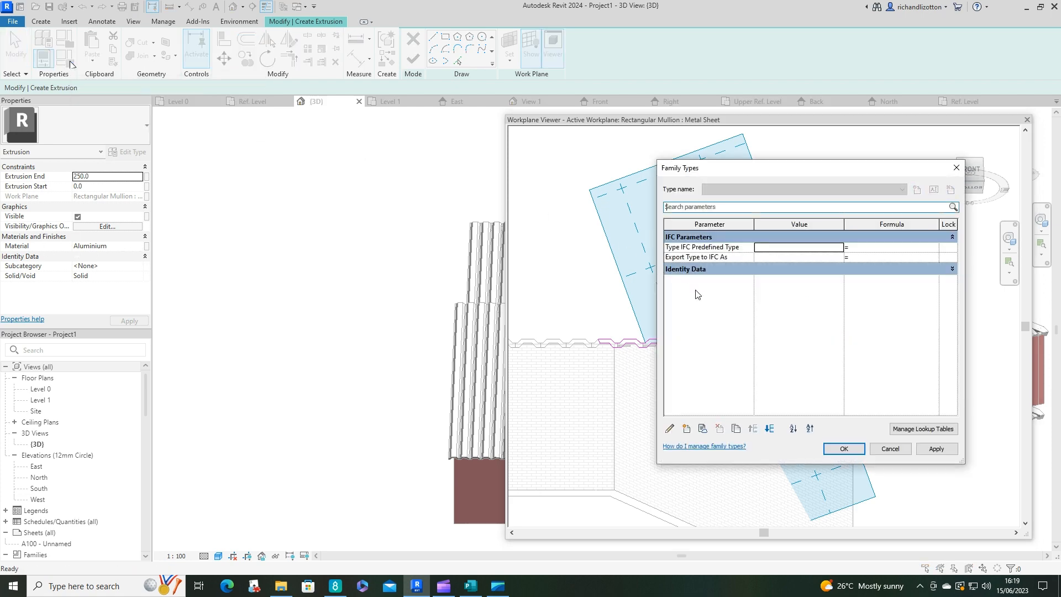
pyautogui.moveTo(714, 408)
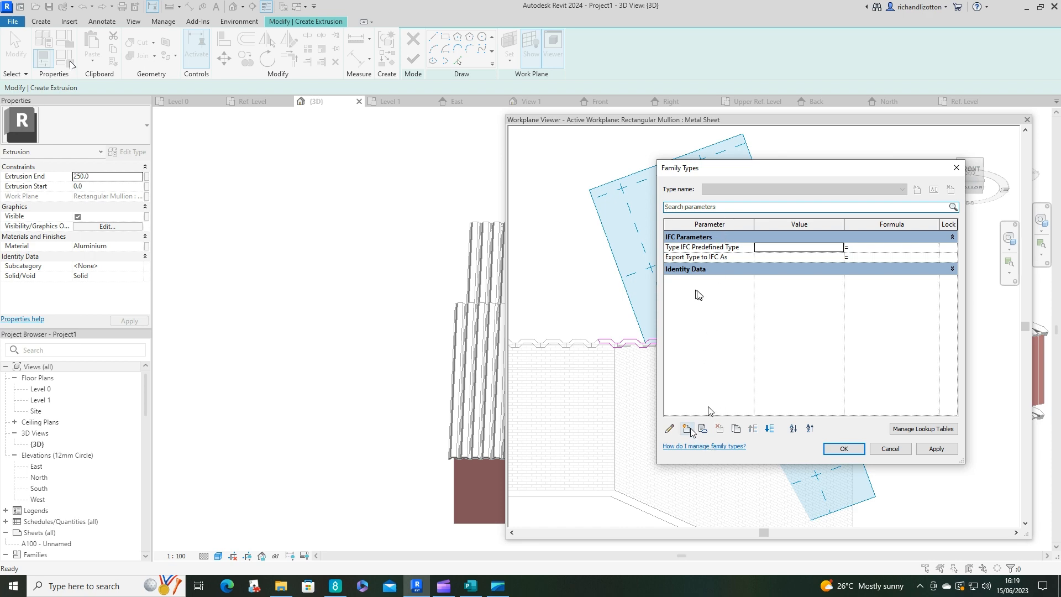
pyautogui.click(685, 429)
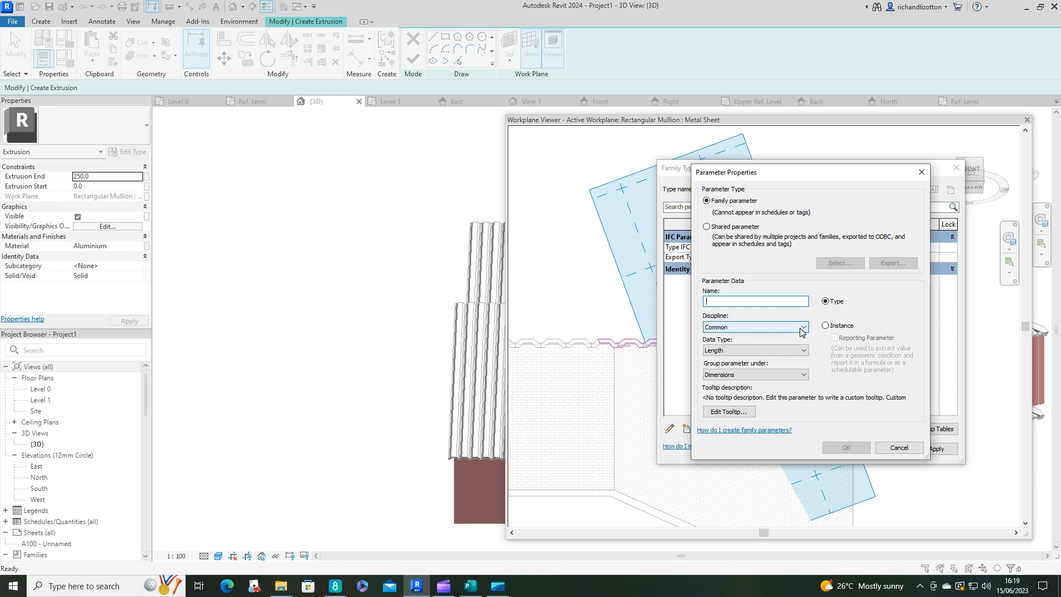
pyautogui.click(802, 350)
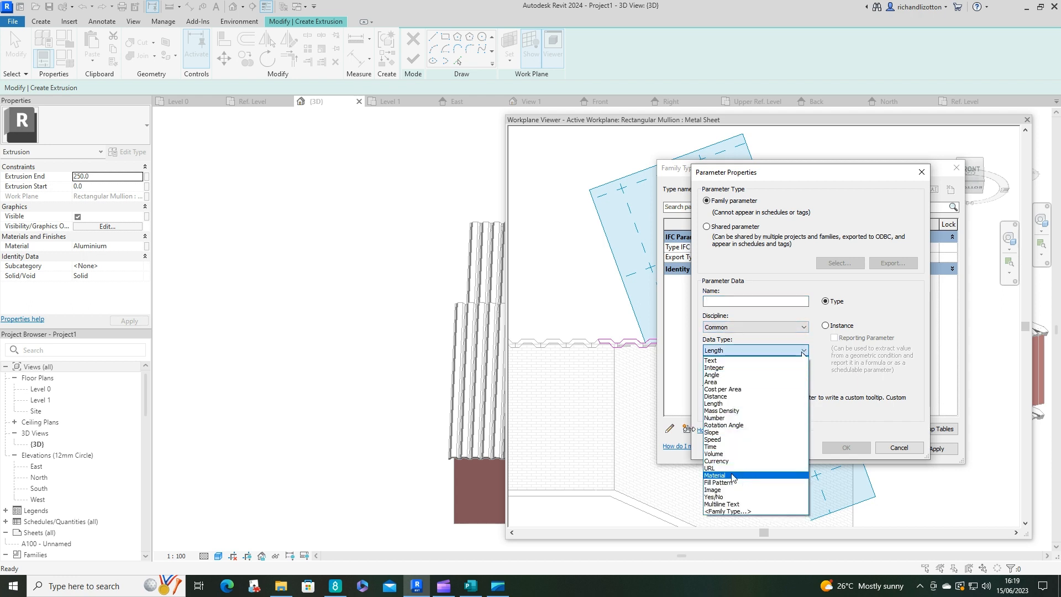
pyautogui.click(728, 475)
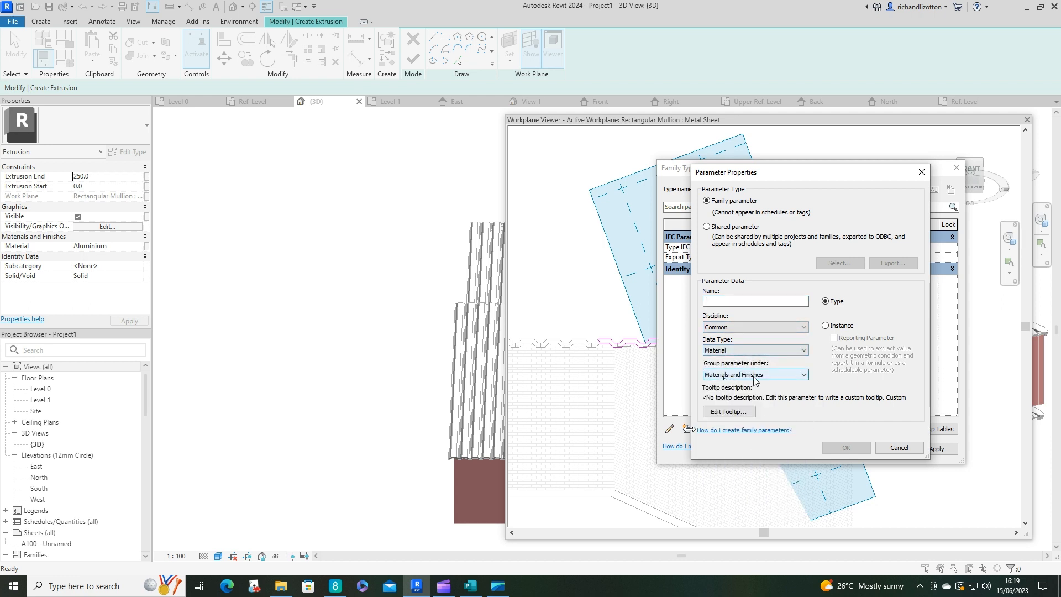
pyautogui.click(755, 301)
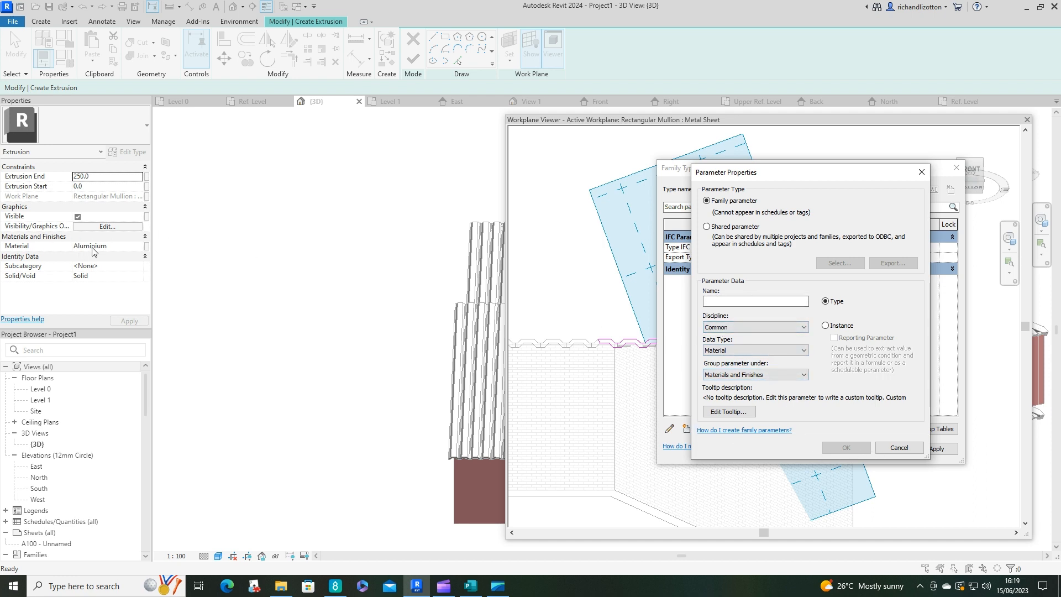
pyautogui.click(899, 447)
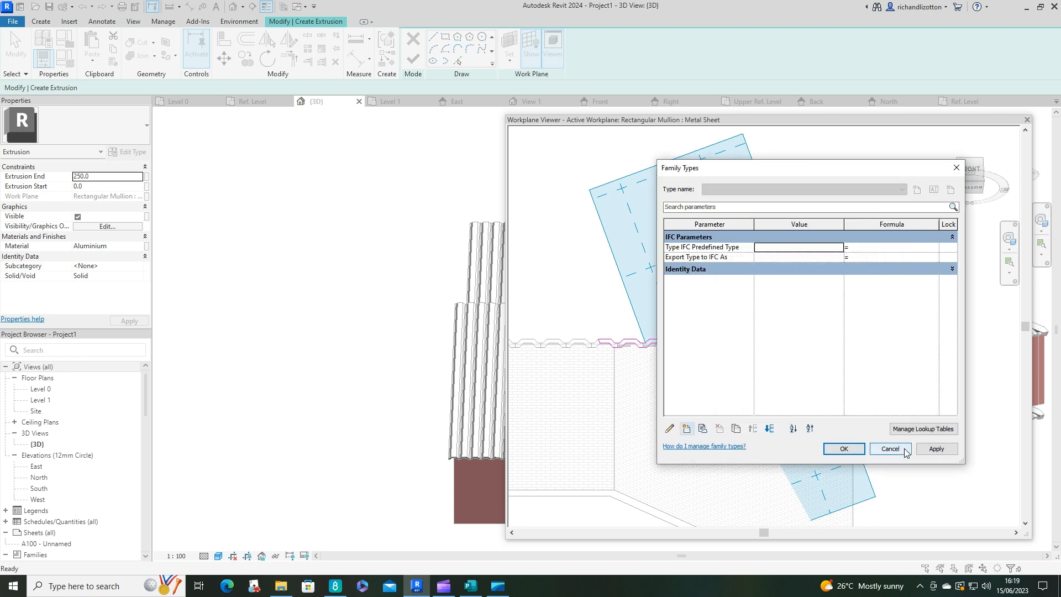
pyautogui.click(890, 448)
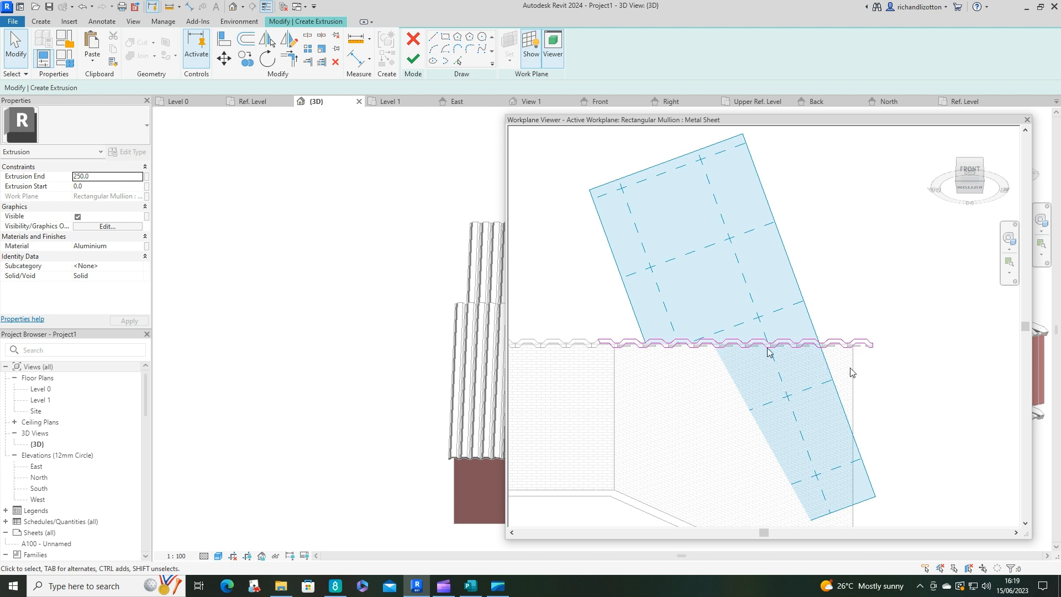
pyautogui.moveTo(796, 350)
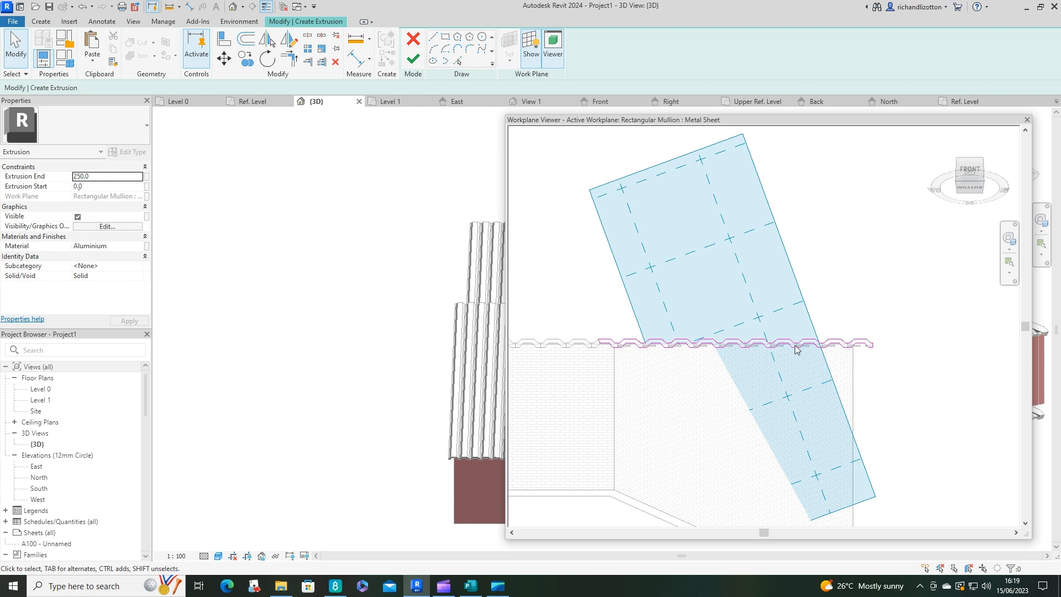
pyautogui.moveTo(656, 264)
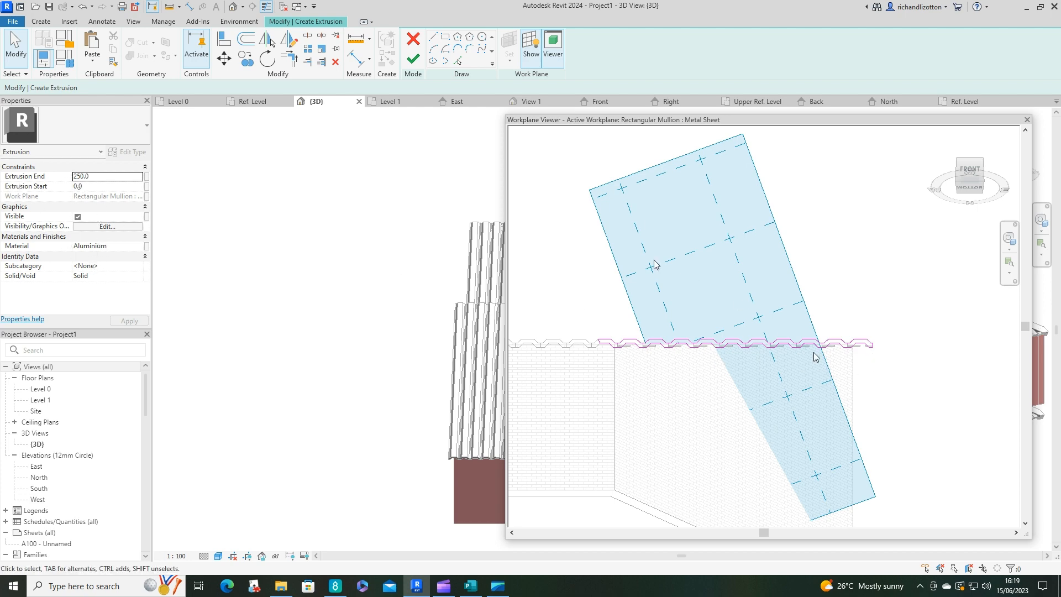
pyautogui.moveTo(225, 292)
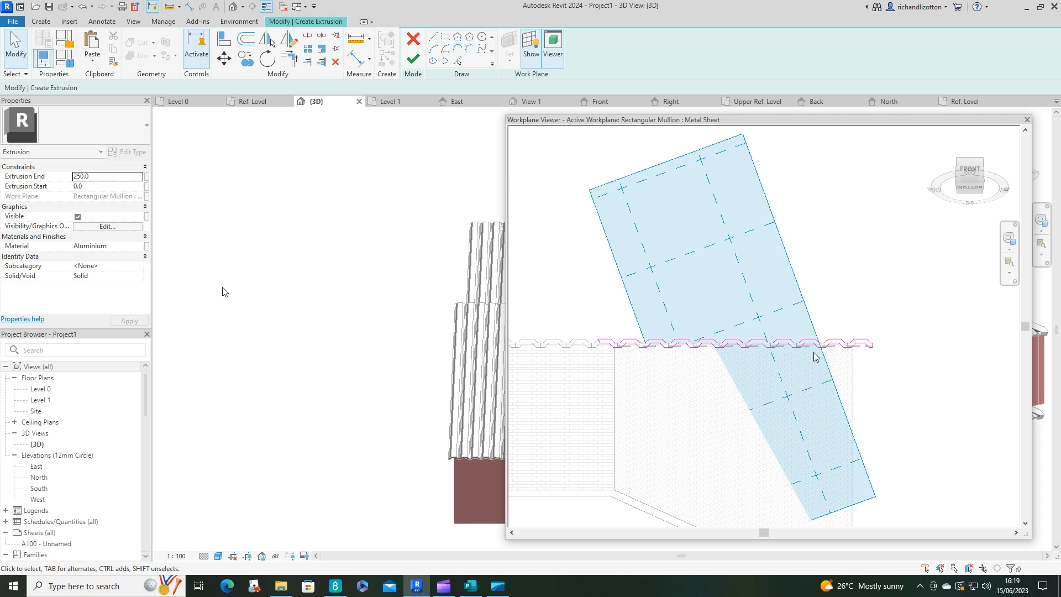
pyautogui.moveTo(414, 282)
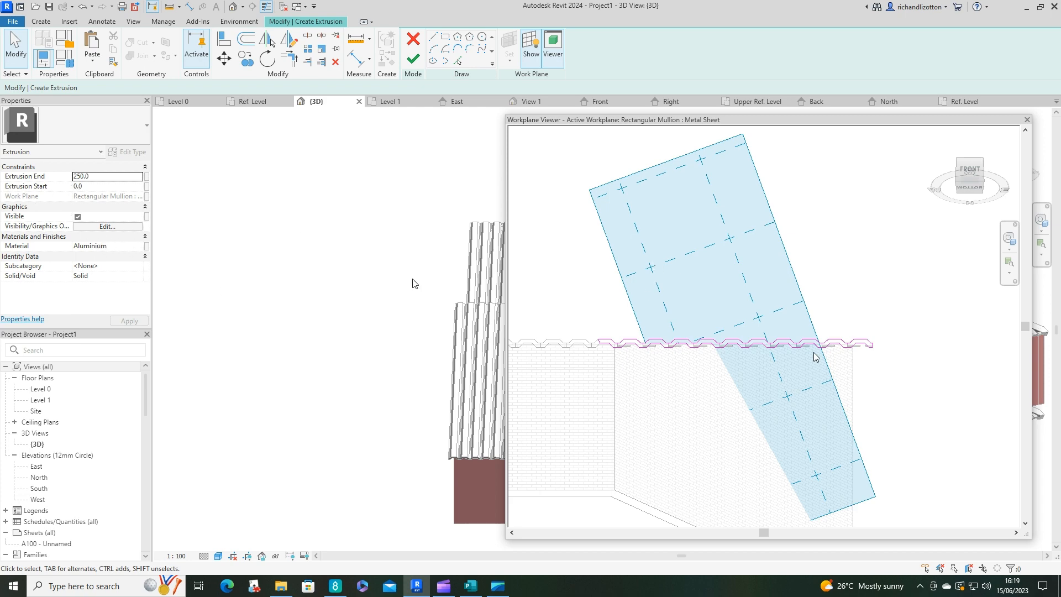
# Finish the sketch into an aluminium extrusion and close the Work Plane Viewer.
pyautogui.click(414, 57)
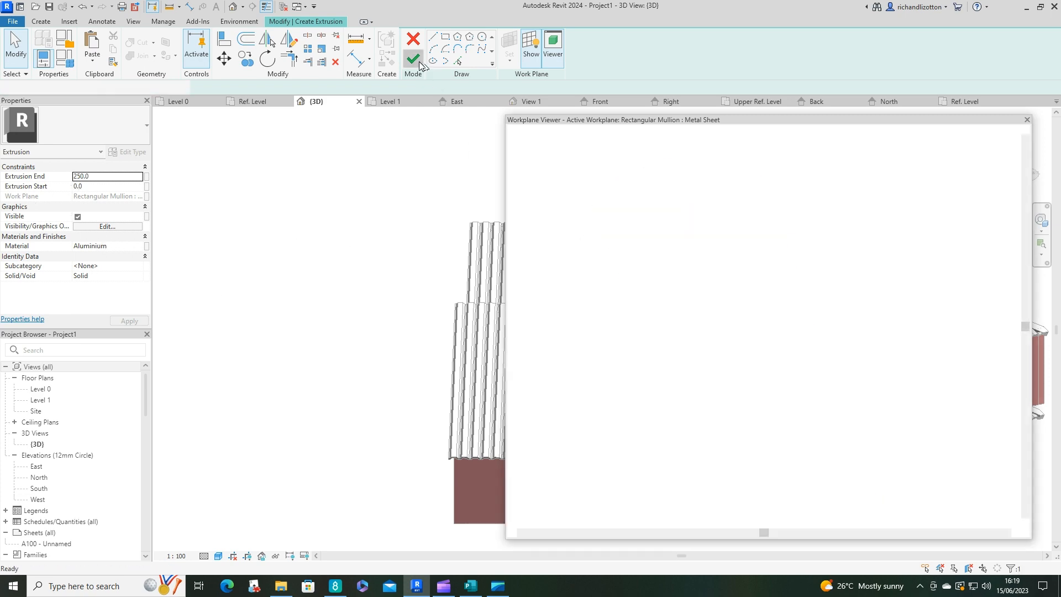
pyautogui.click(416, 57)
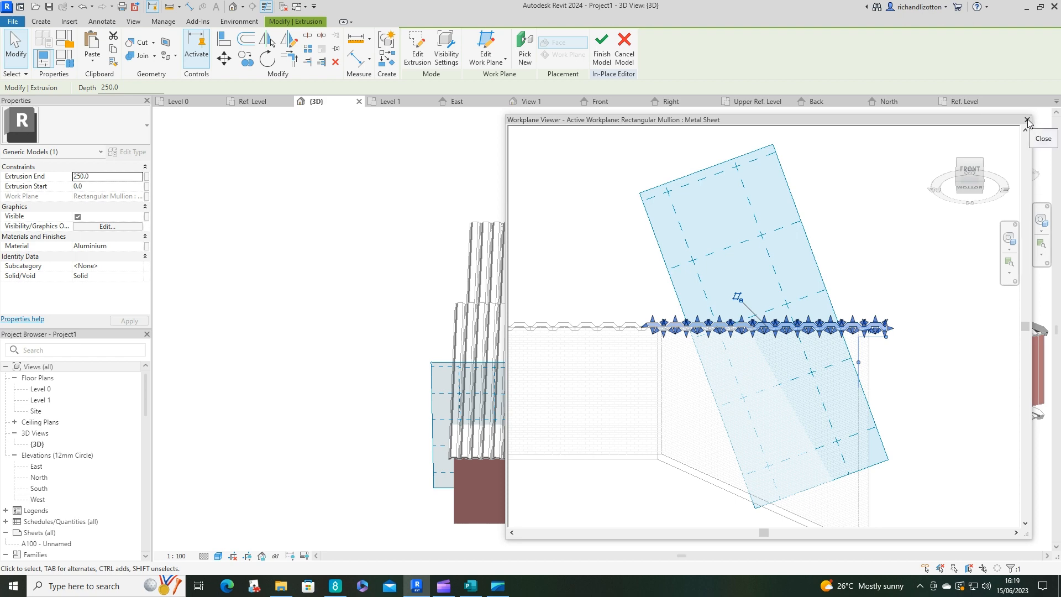
pyautogui.click(1026, 118)
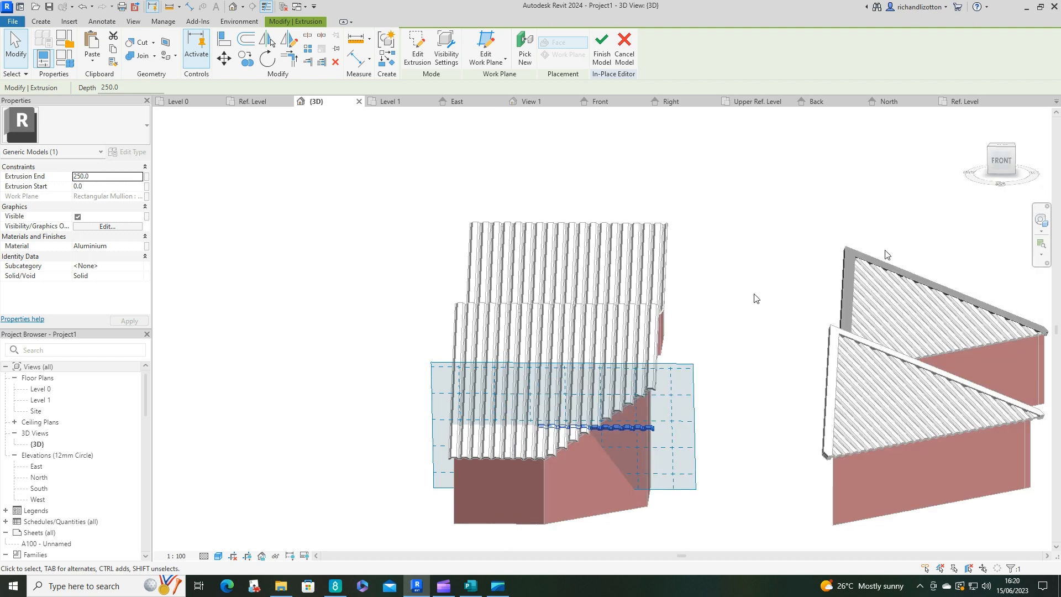
pyautogui.moveTo(585, 440)
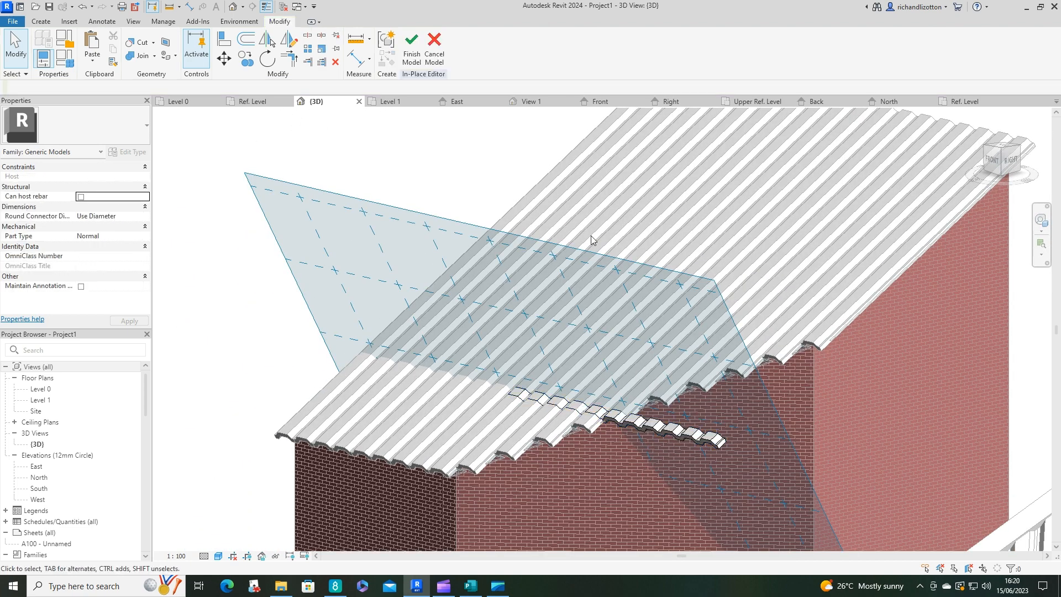
# Drag the extrusion's shape handle to lengthen it to about 2803 along the roof slope.
pyautogui.click(631, 420)
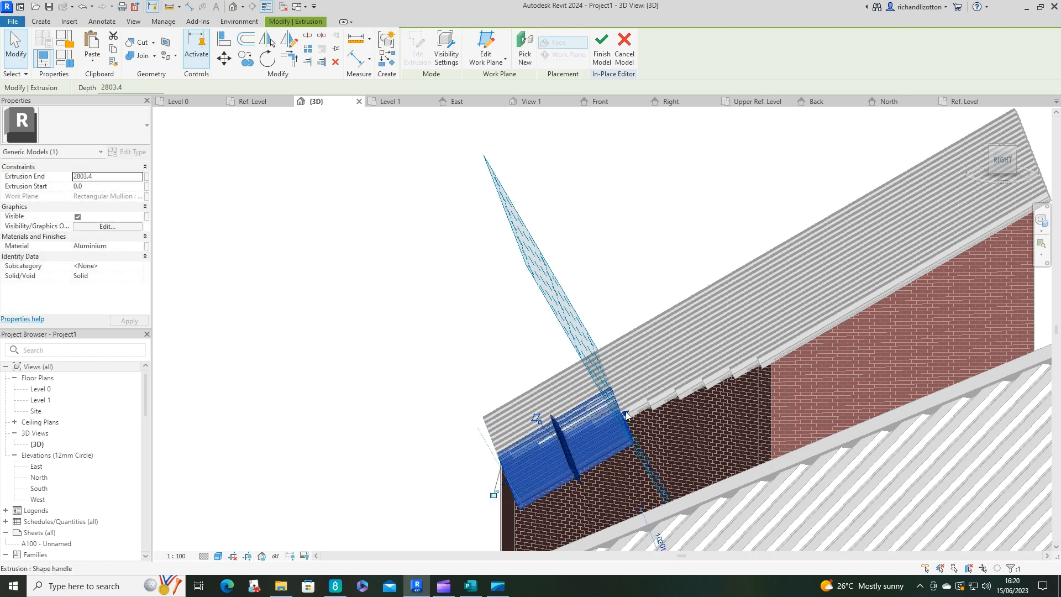
pyautogui.moveTo(626, 412); pyautogui.dragTo(789, 357)
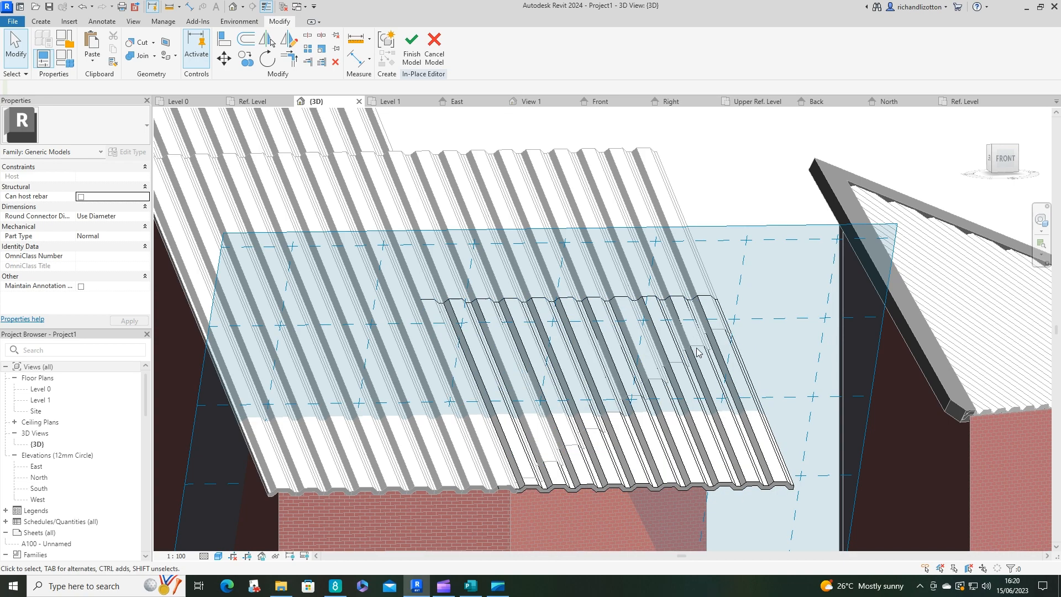
pyautogui.moveTo(696, 352); pyautogui.dragTo(725, 184)
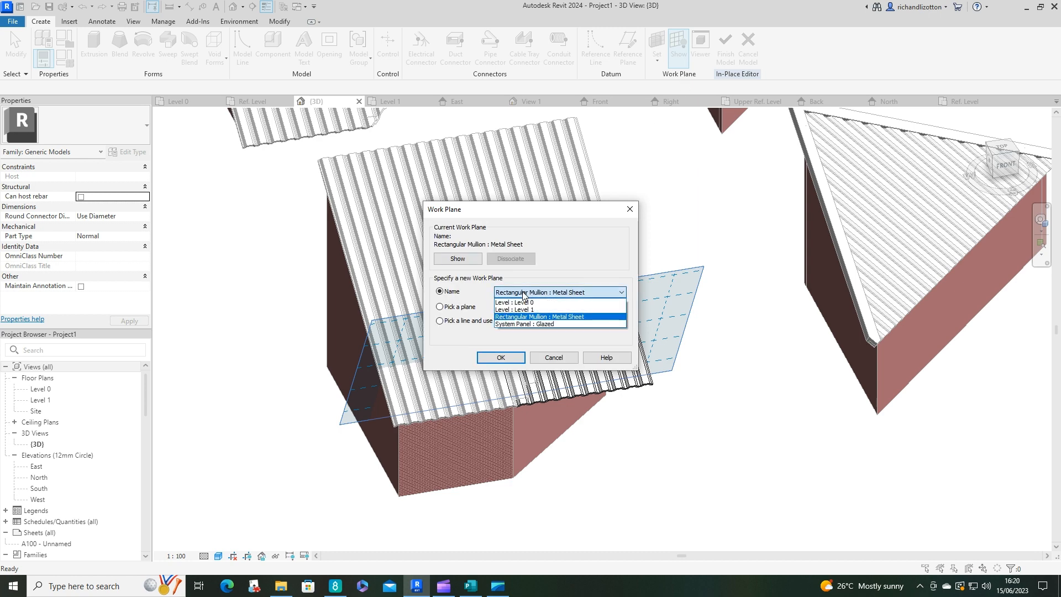
# Set Level : Level 0 as the work plane and show the Void Forms options.
pyautogui.click(501, 357)
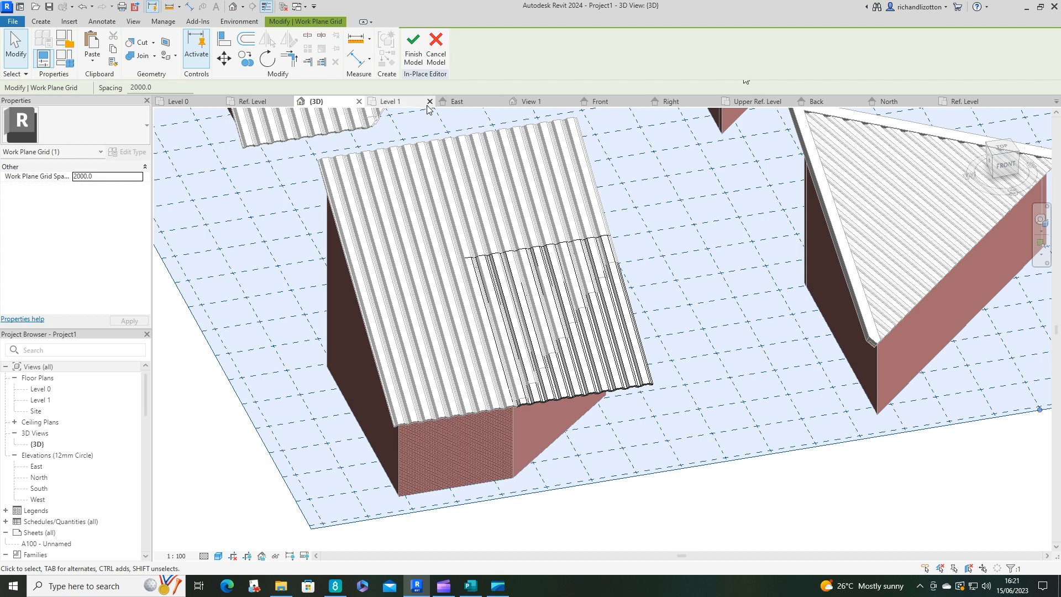
pyautogui.click(41, 21)
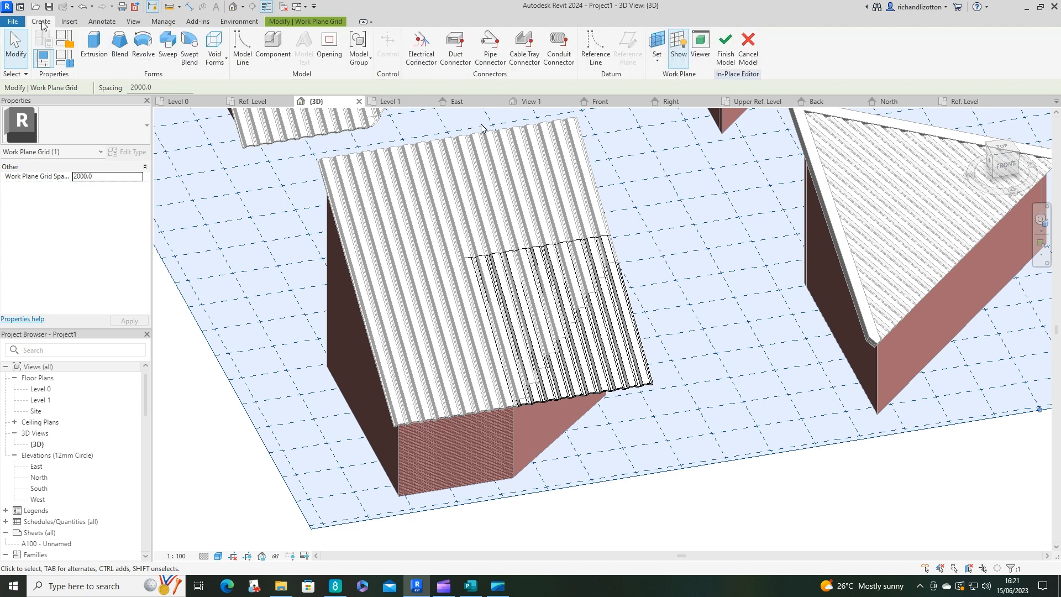
pyautogui.click(214, 47)
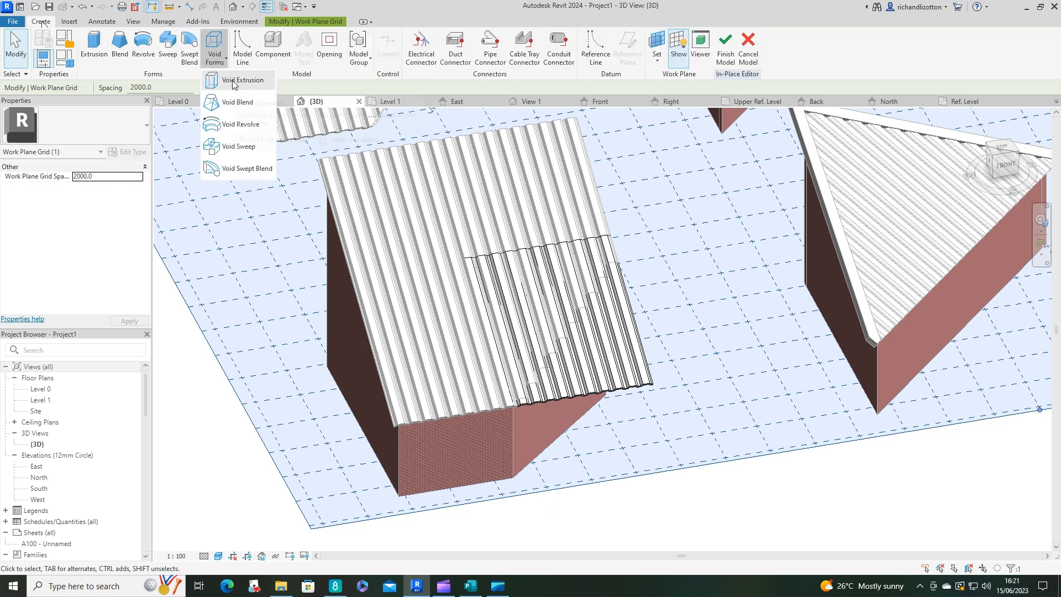
# Sketch a triangular void extrusion in the Level 1 plan, diagonal across the roof's lower corner.
pyautogui.click(242, 79)
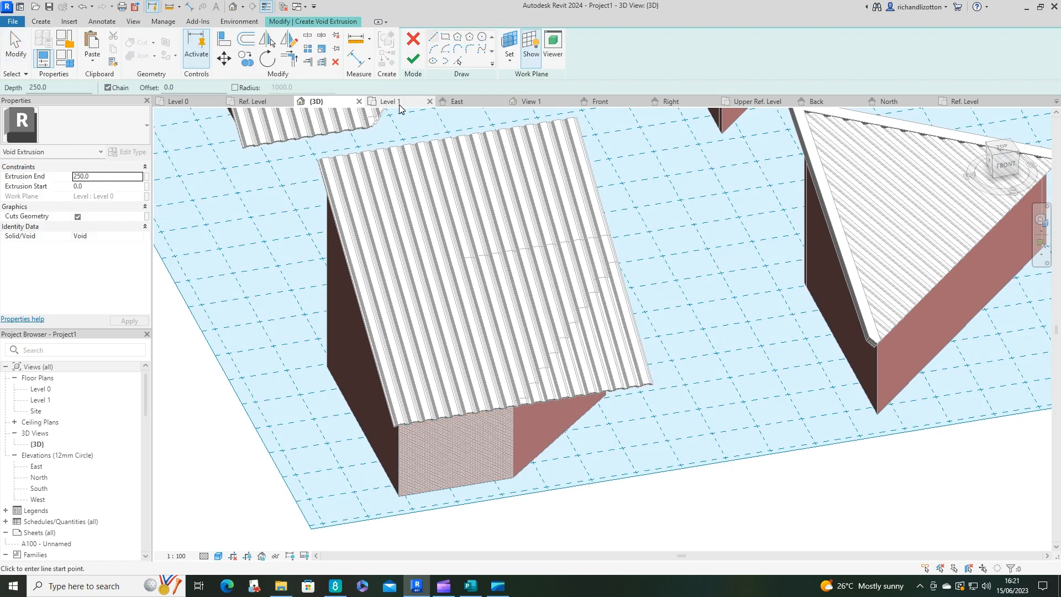
pyautogui.click(391, 101)
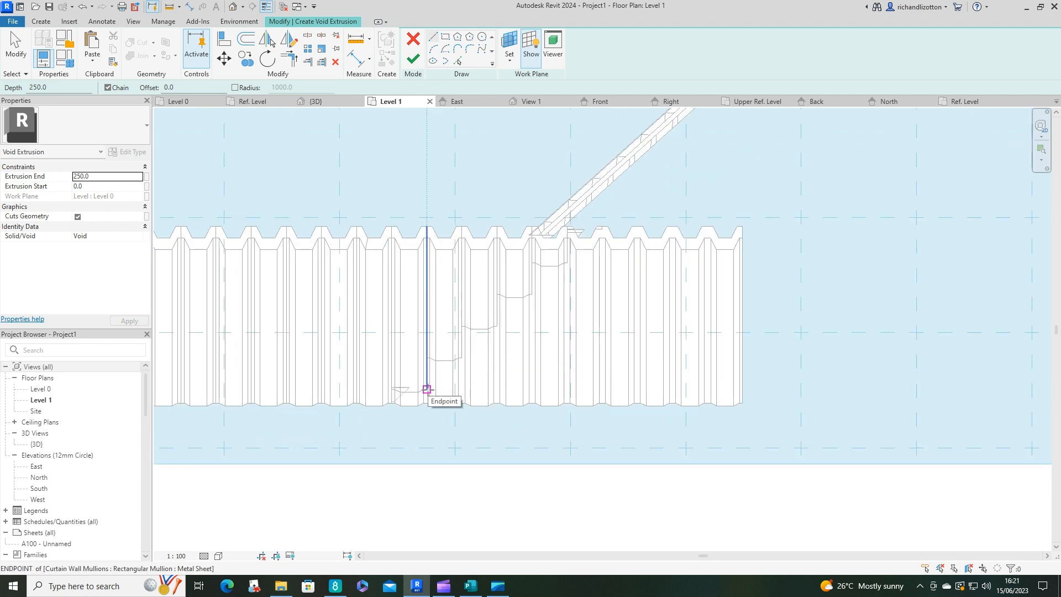
pyautogui.click(426, 389)
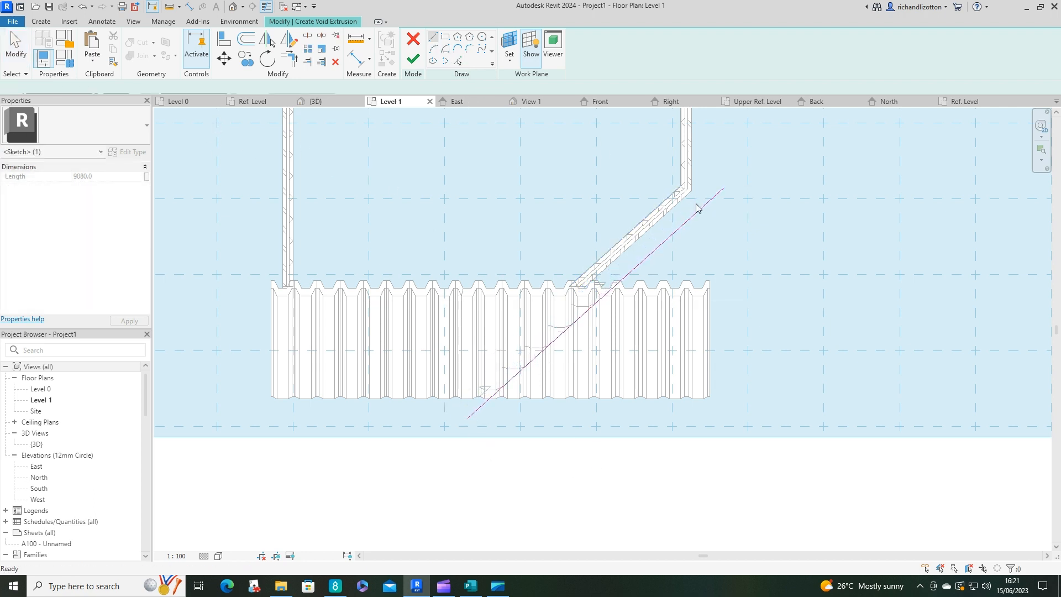
pyautogui.click(722, 201)
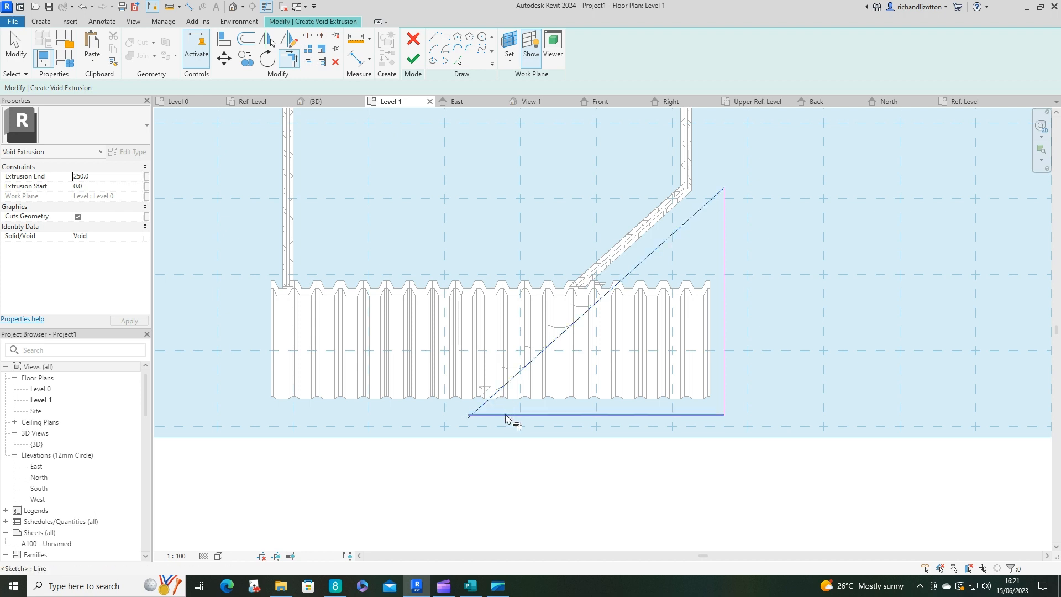
pyautogui.moveTo(414, 61)
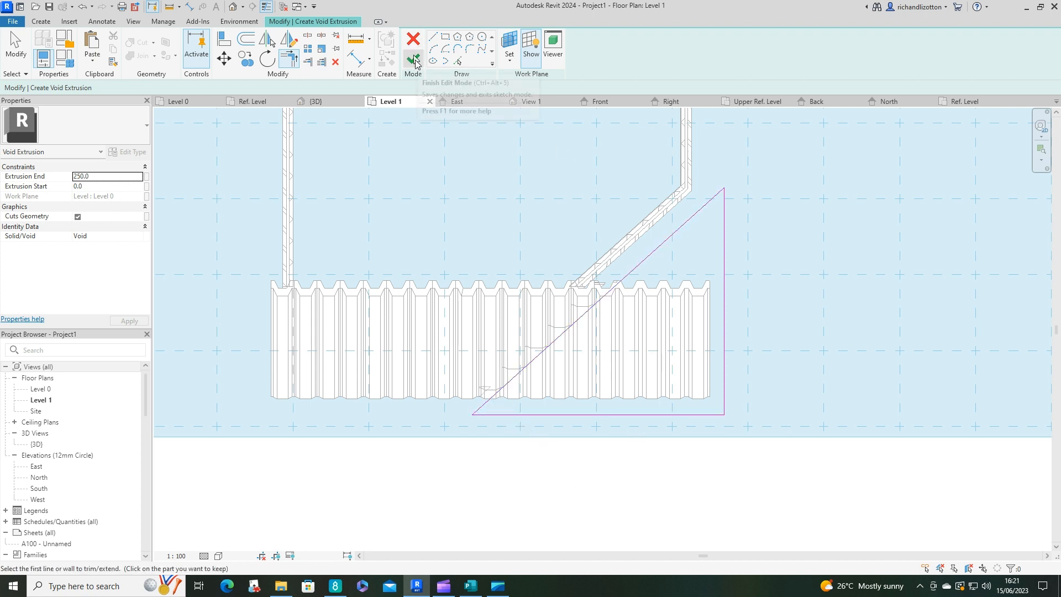
pyautogui.click(414, 60)
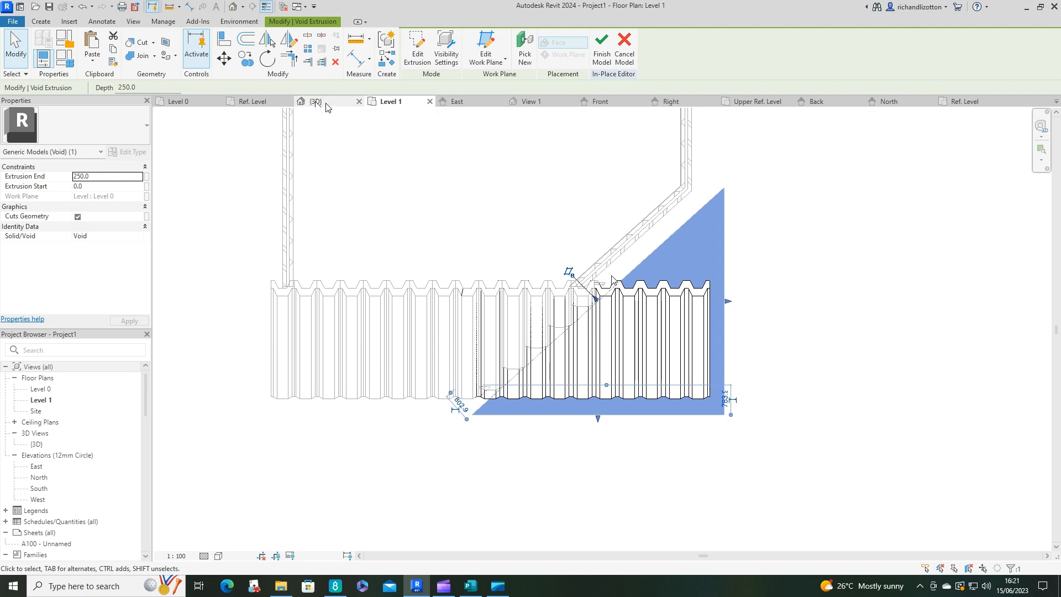
# In the 3D view, drag the void's top handle up through the roof to 7850.9.
pyautogui.click(316, 100)
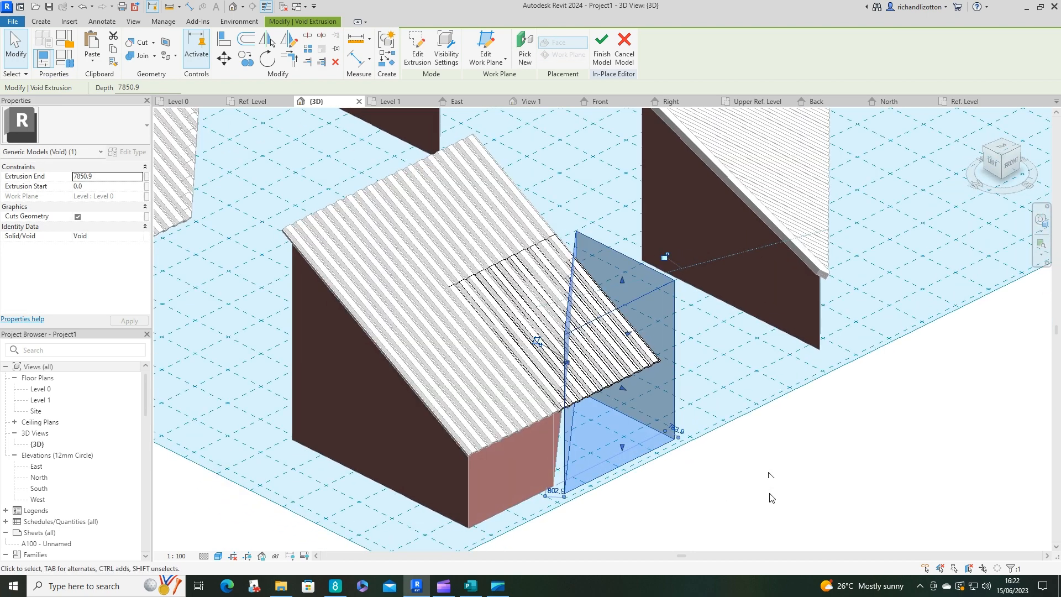
pyautogui.moveTo(770, 474); pyautogui.dragTo(802, 474)
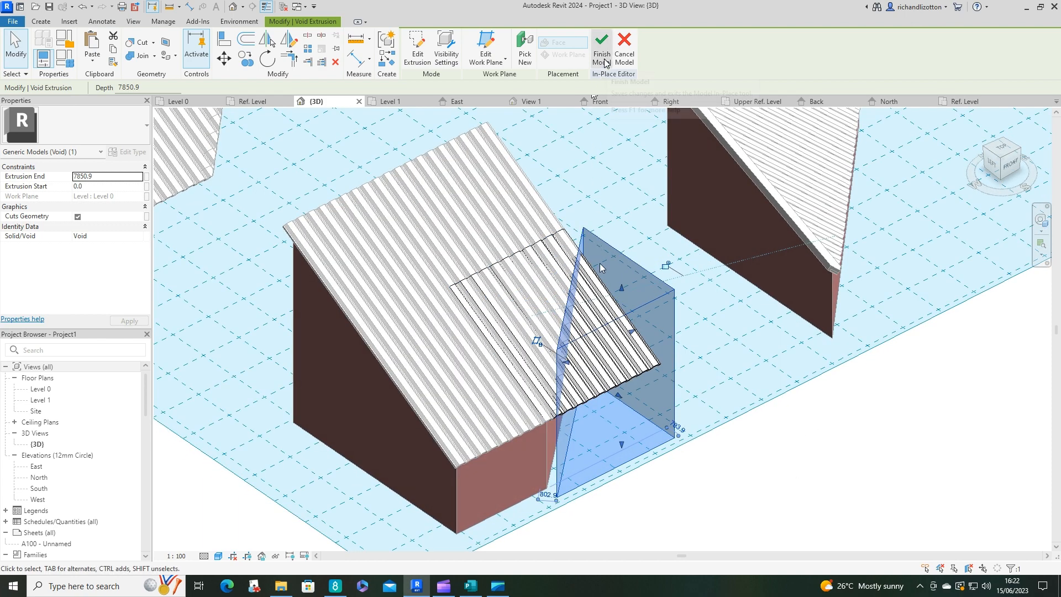
pyautogui.moveTo(271, 81)
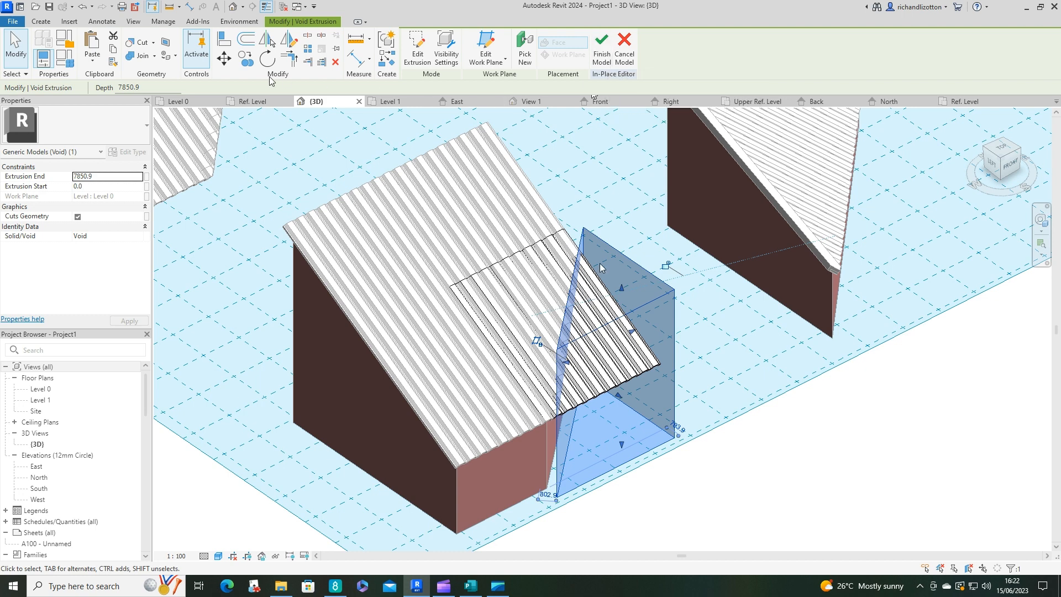
pyautogui.moveTo(135, 42)
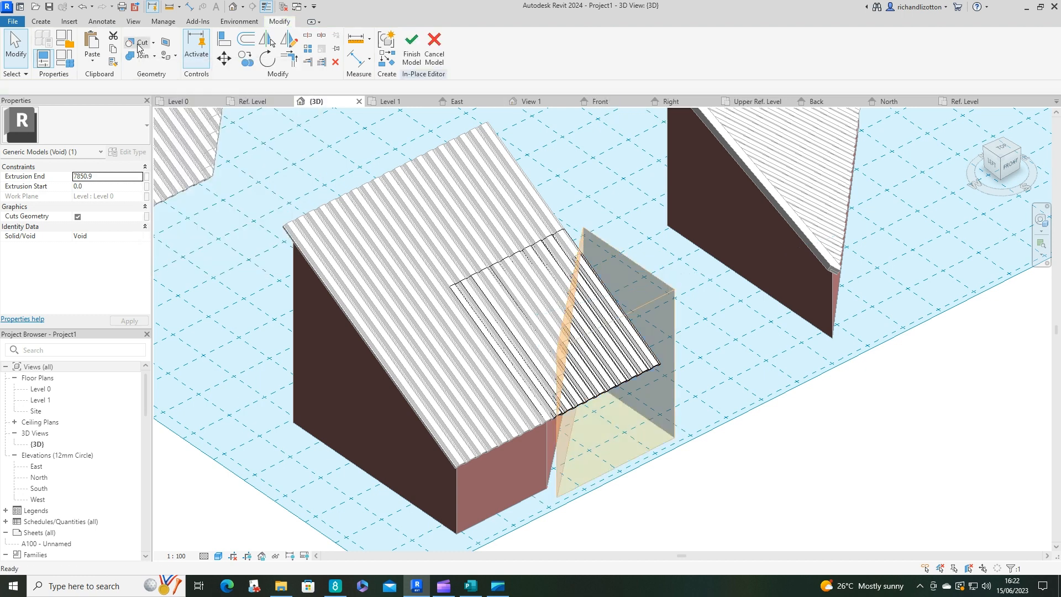
# Cut the corrugated roof with the void, check the diagonal edge, and finish the Lower roof model.
pyautogui.click(133, 43)
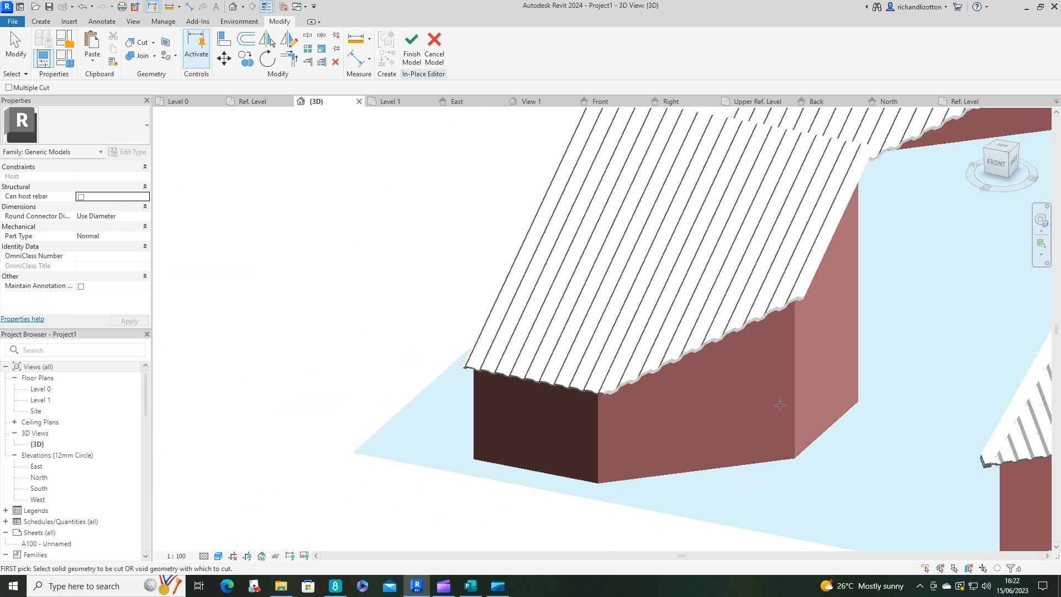
pyautogui.moveTo(779, 405); pyautogui.dragTo(728, 488)
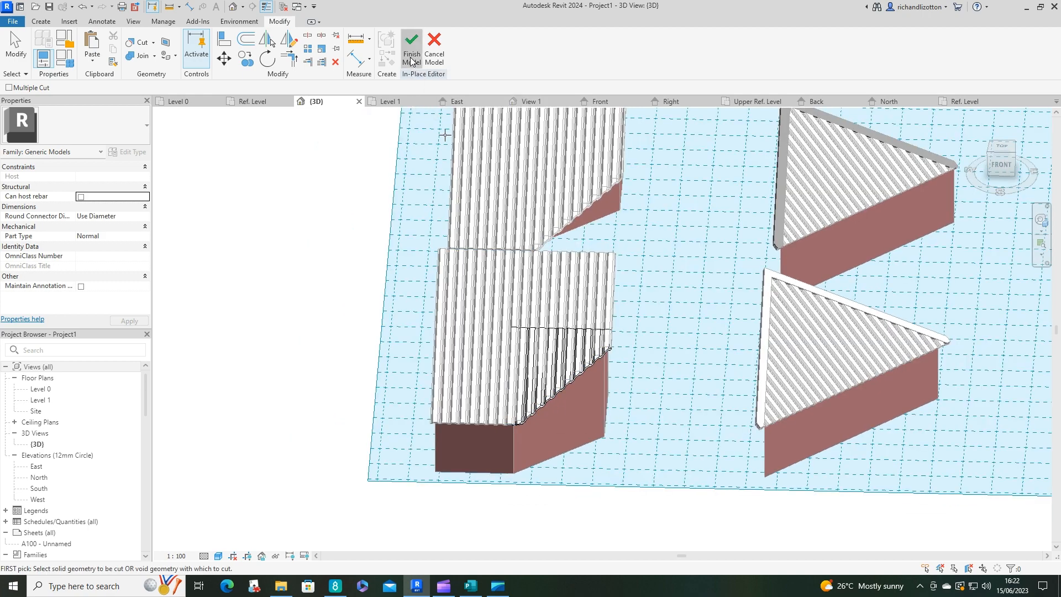
pyautogui.click(411, 45)
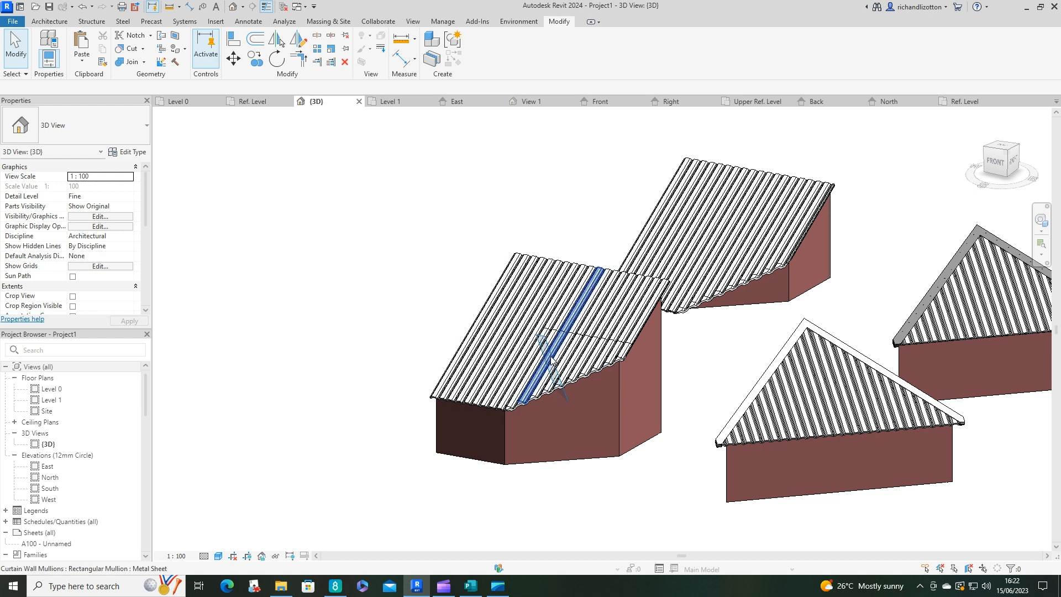
# Switch the work plane from the metal sheet face back to Level : Level 0.
pyautogui.click(57, 21)
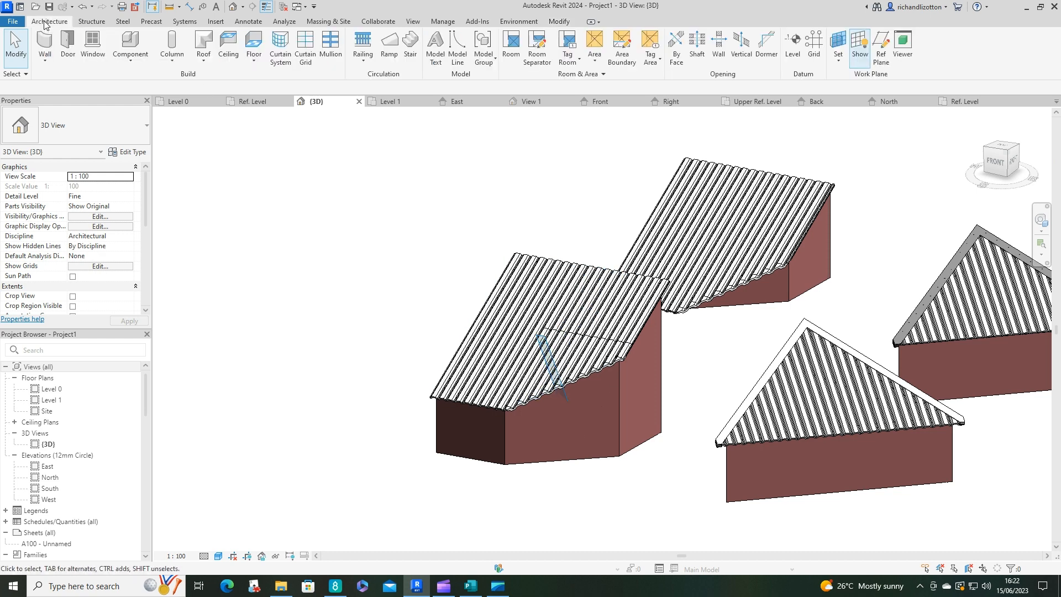
pyautogui.click(838, 41)
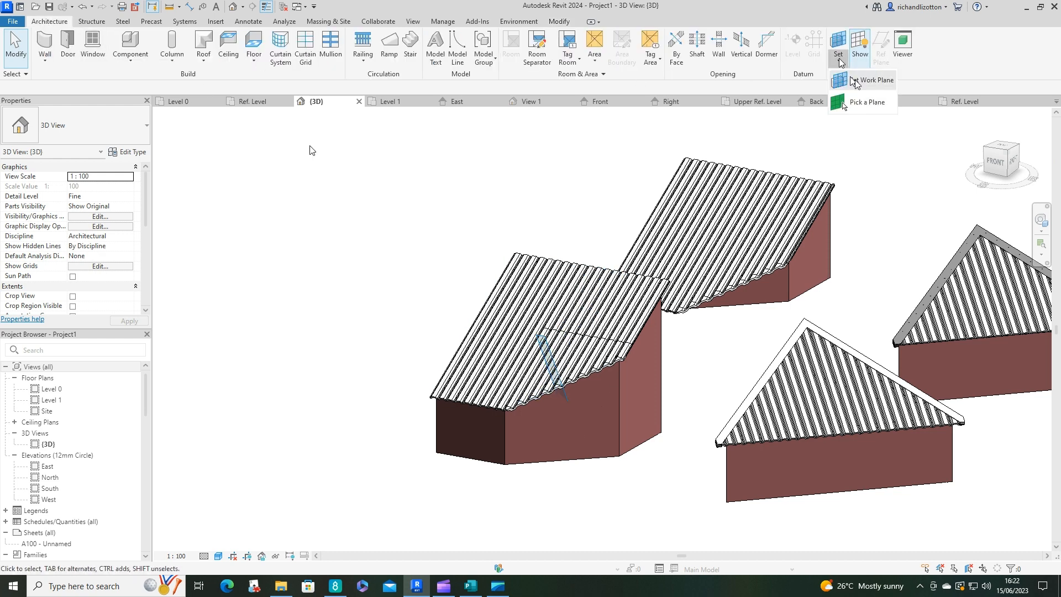
pyautogui.click(872, 79)
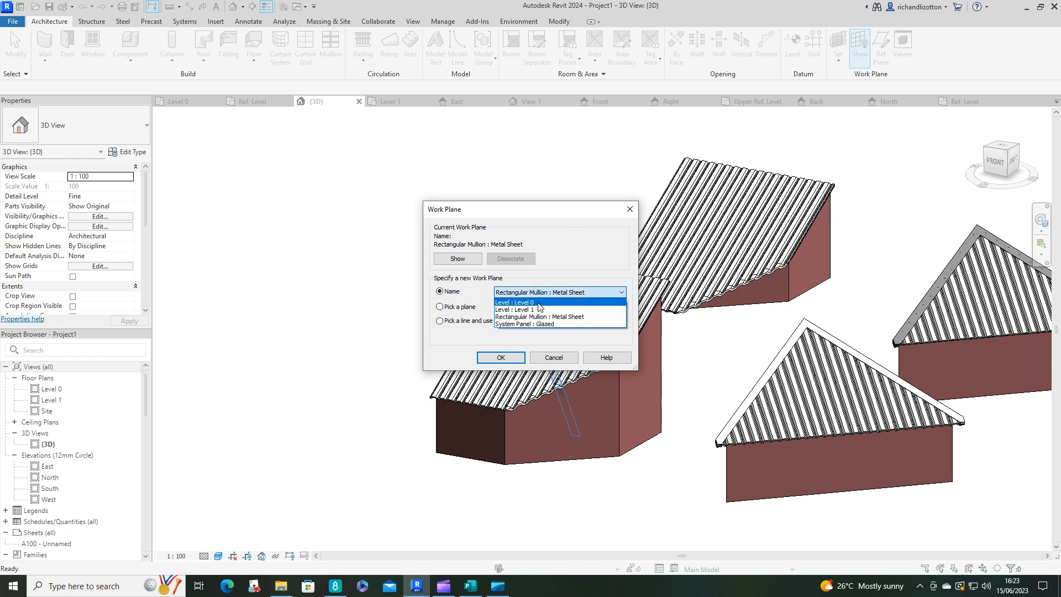
pyautogui.click(518, 302)
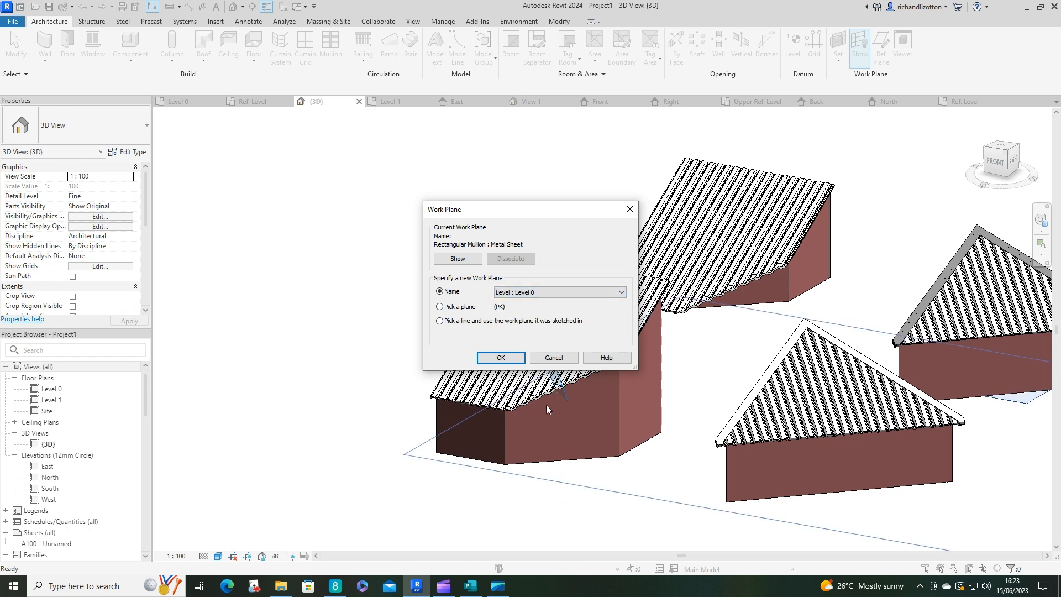
pyautogui.click(501, 358)
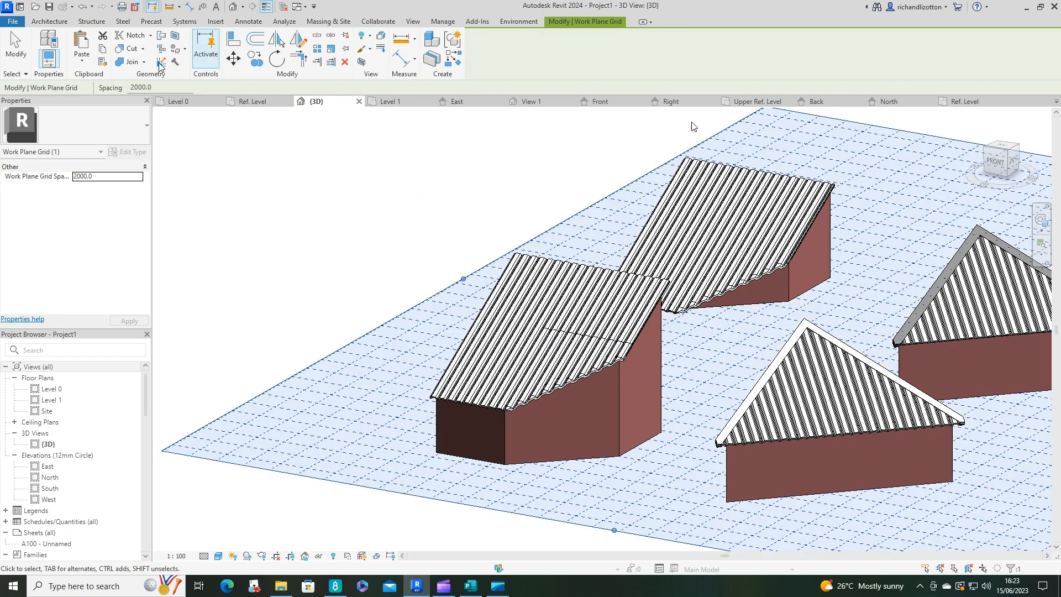
pyautogui.click(57, 20)
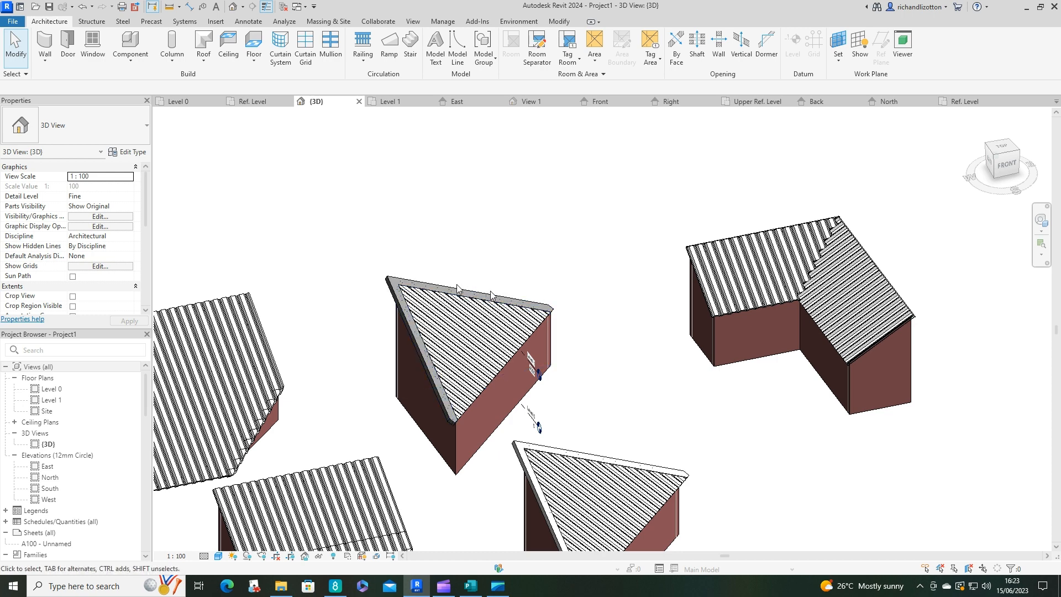
pyautogui.moveTo(495, 298)
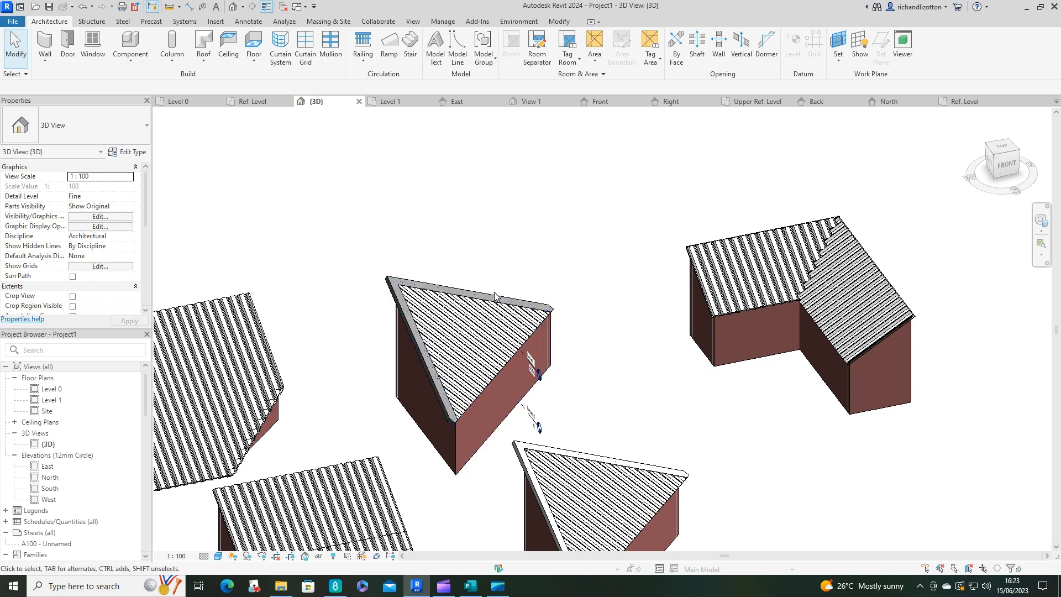
pyautogui.moveTo(493, 304)
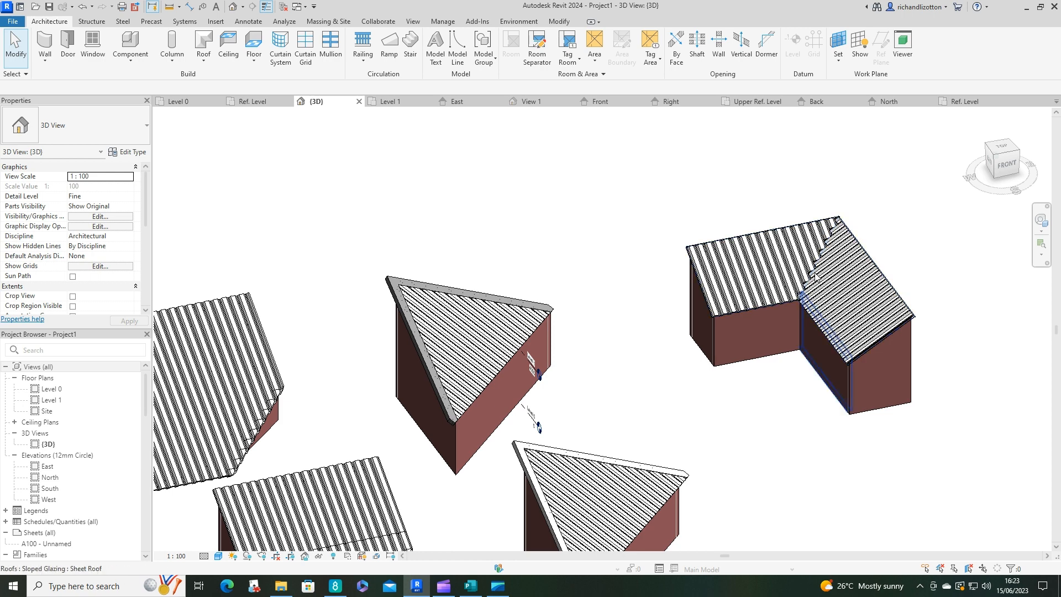
pyautogui.click(838, 309)
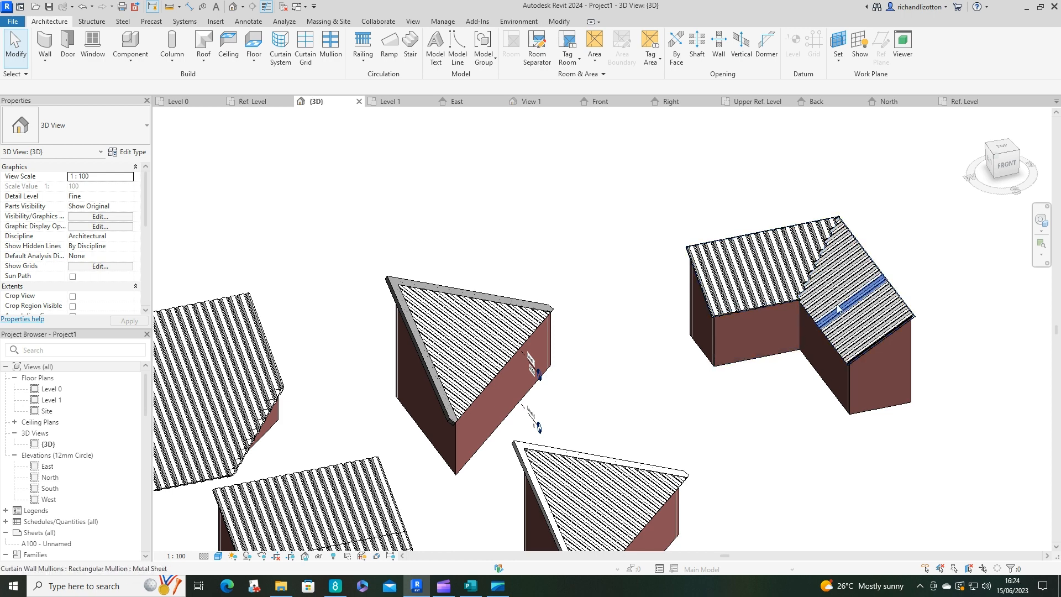